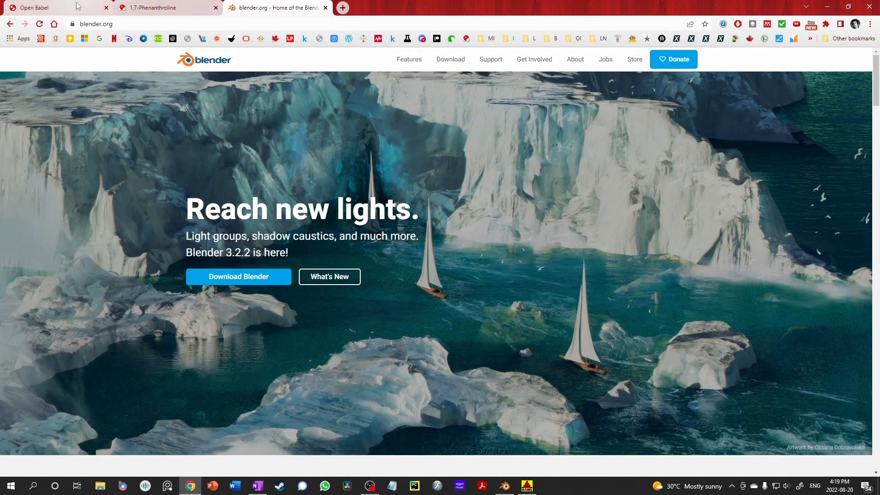
Switch Chrome to the MolView tab showing 1,7-Phenanthroline.
left_click(42, 7)
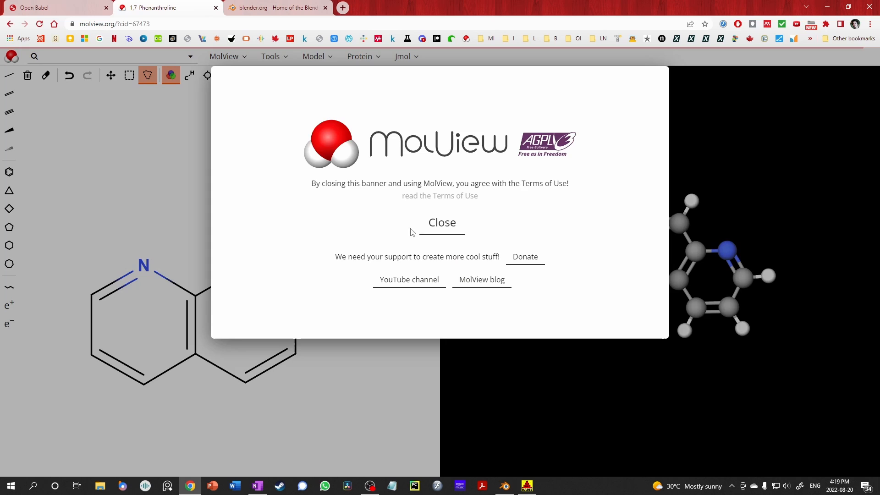
Close MolView's welcome banner, sketch test bonds, and clear the 2D drawing canvas.
left_click(441, 222)
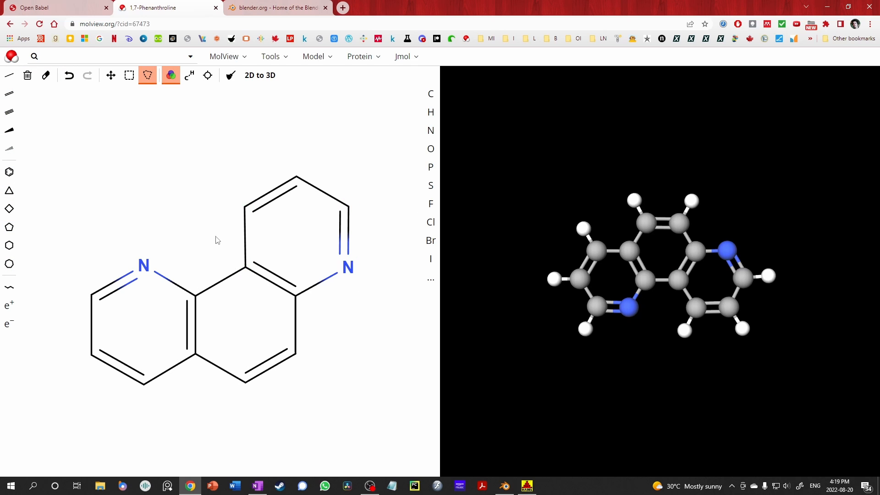
left_click(27, 75)
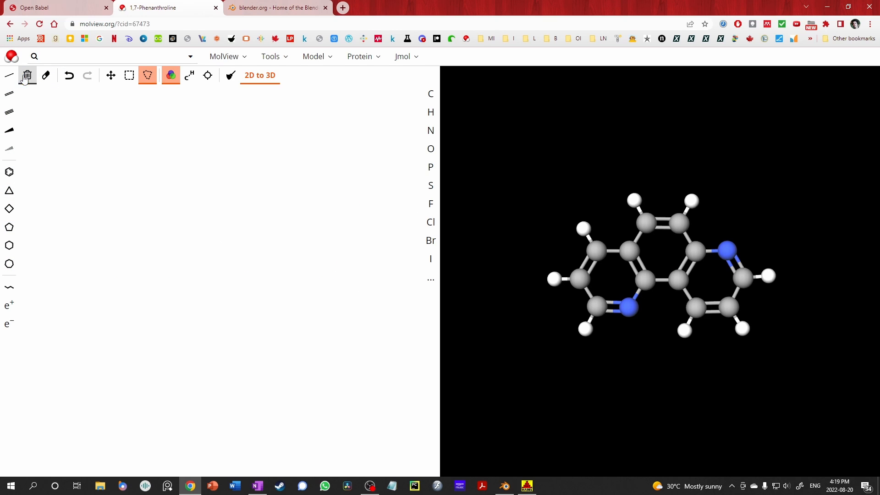
left_click(9, 171)
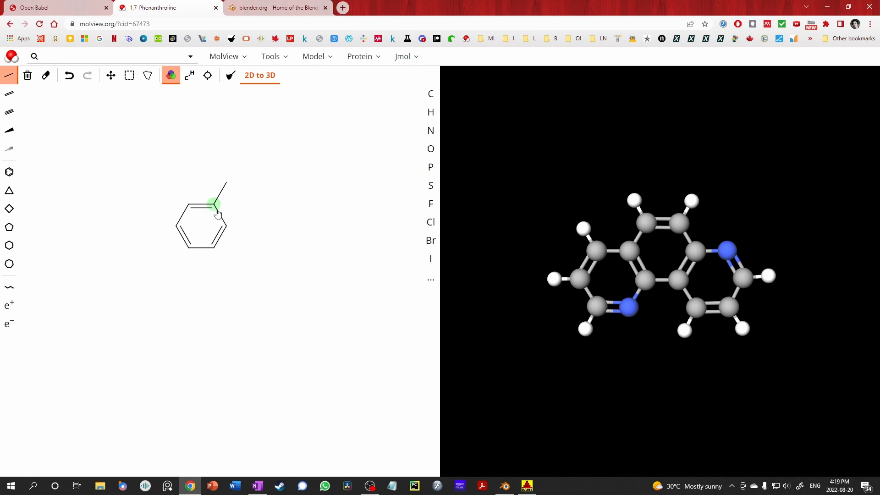
left_click(9, 287)
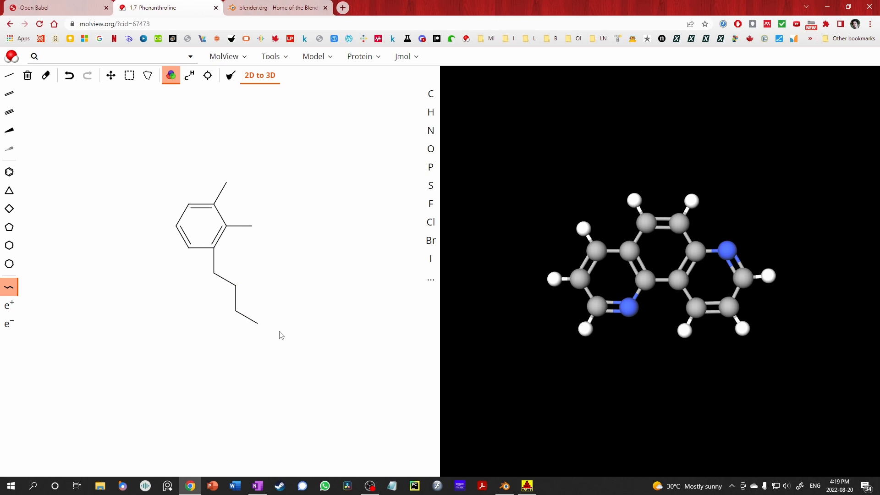
left_click(8, 75)
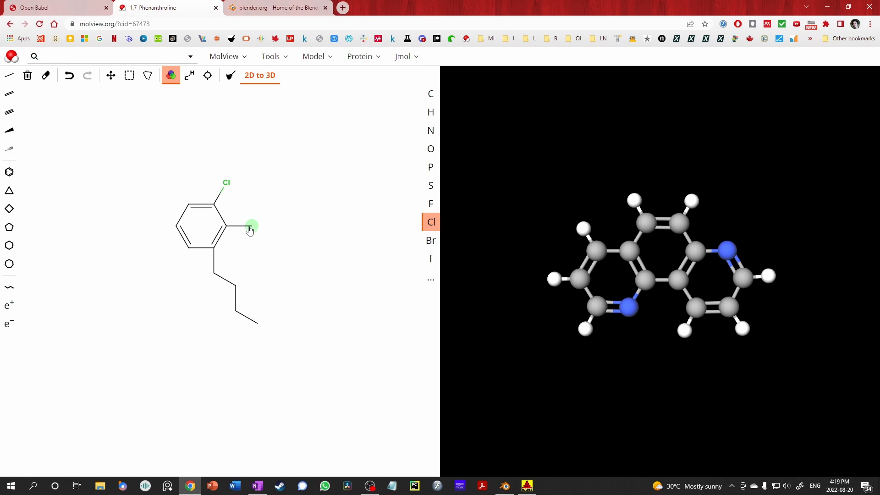
left_click(68, 75)
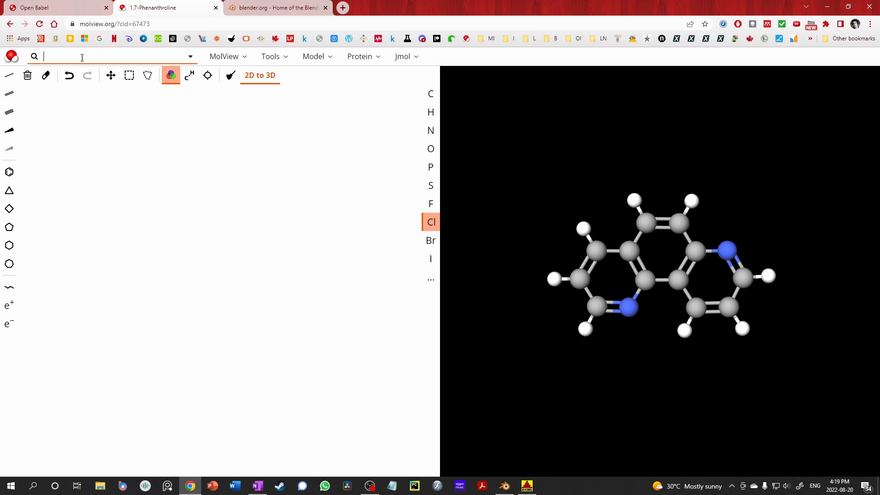
Search for 'anthracene' and load Anthracene-1,4-dione from the results.
type("anthracene")
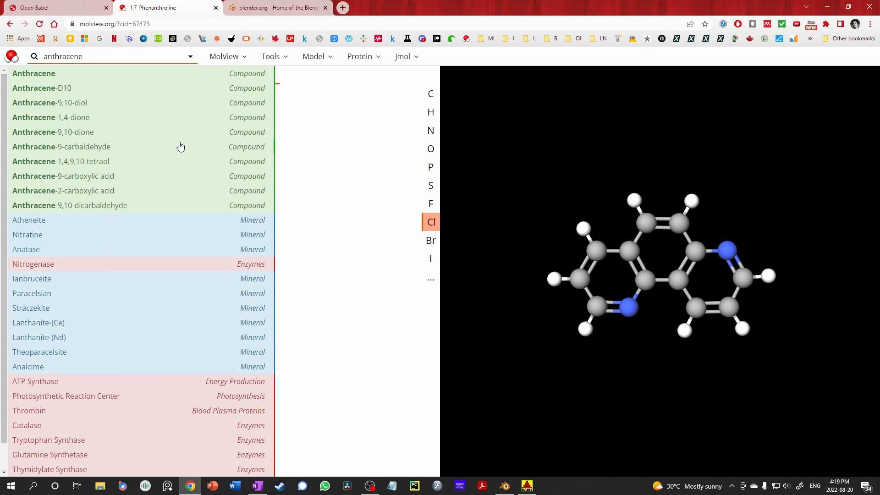
mouse_move(66, 125)
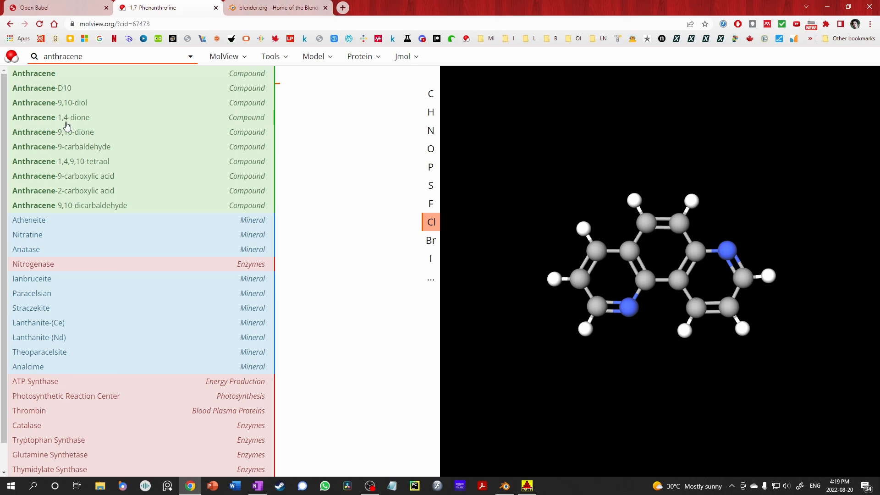
left_click(50, 117)
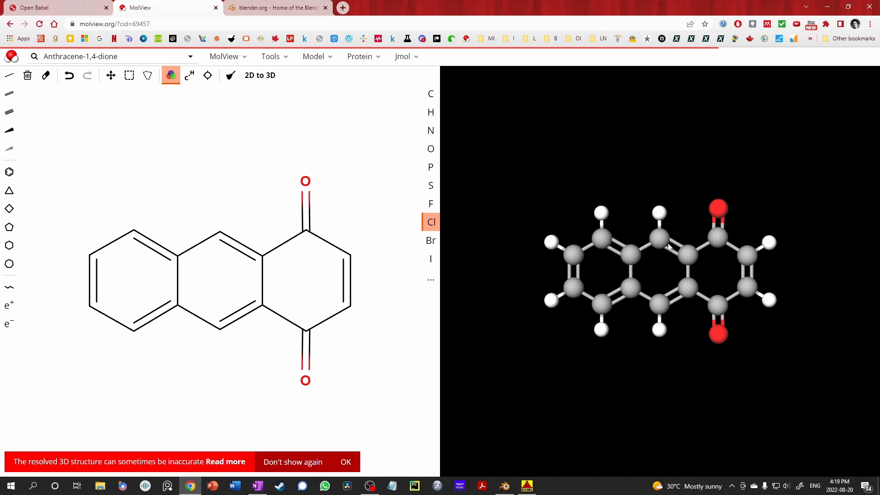
mouse_move(271, 56)
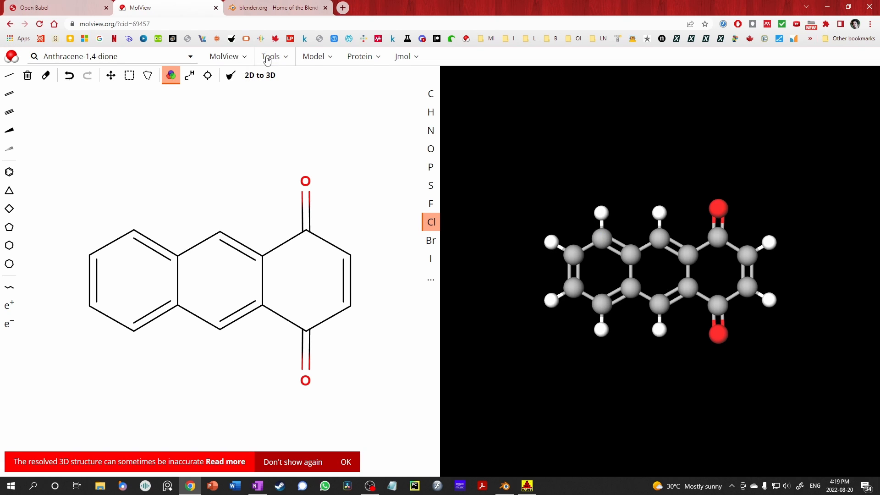
Export anthracene-1,4-dione as a MOL file, then bring up Open Babel.
left_click(270, 56)
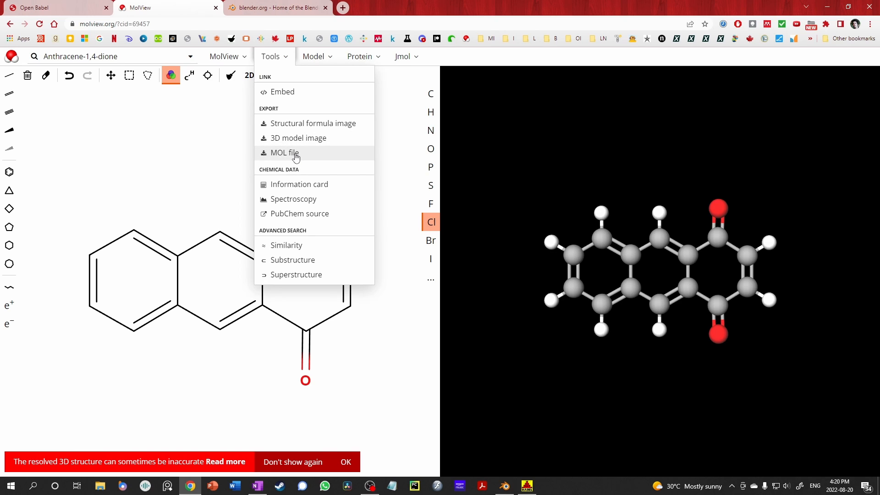
left_click(283, 153)
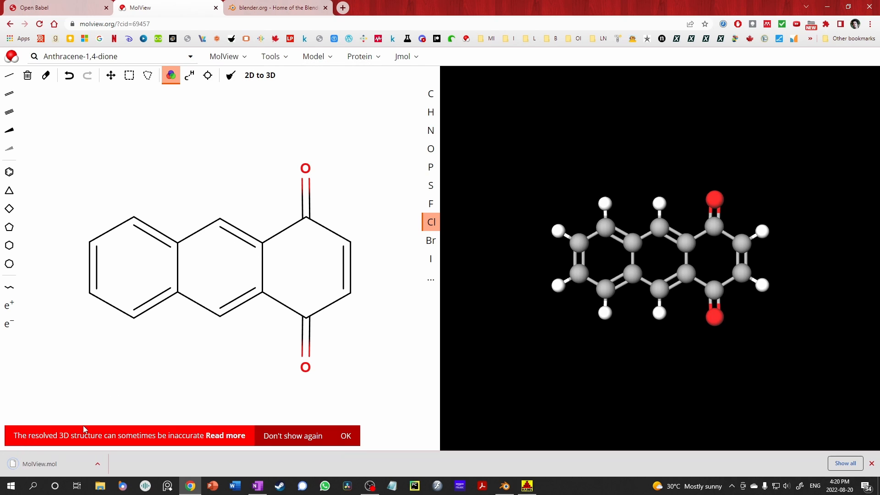
mouse_move(555, 462)
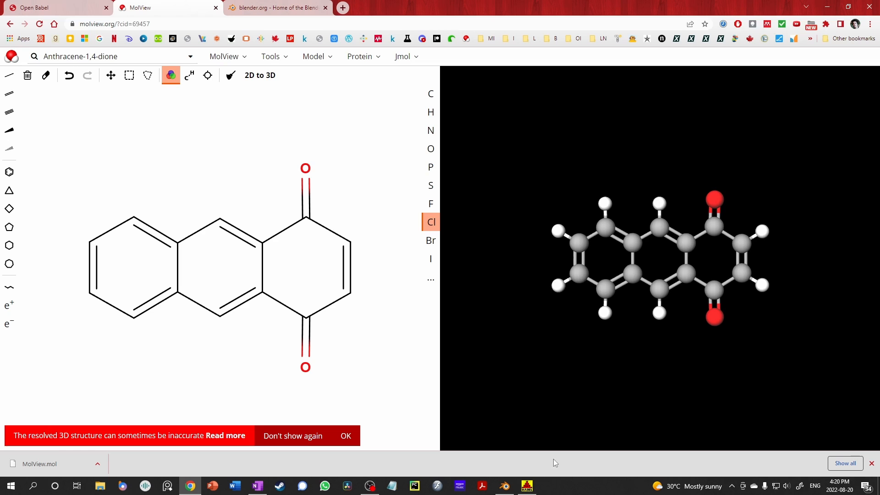
left_click(526, 485)
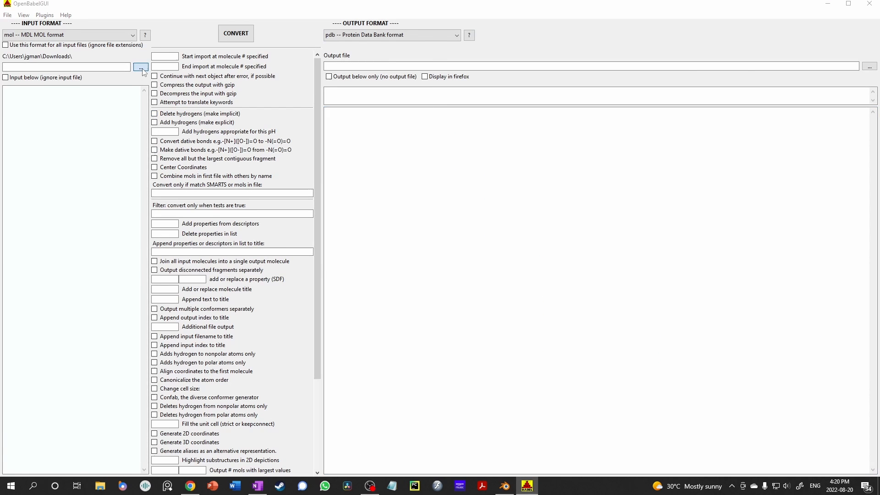
Convert input MolView.mol into output file TutorialMolecule.pdb in Open Babel.
left_click(140, 67)
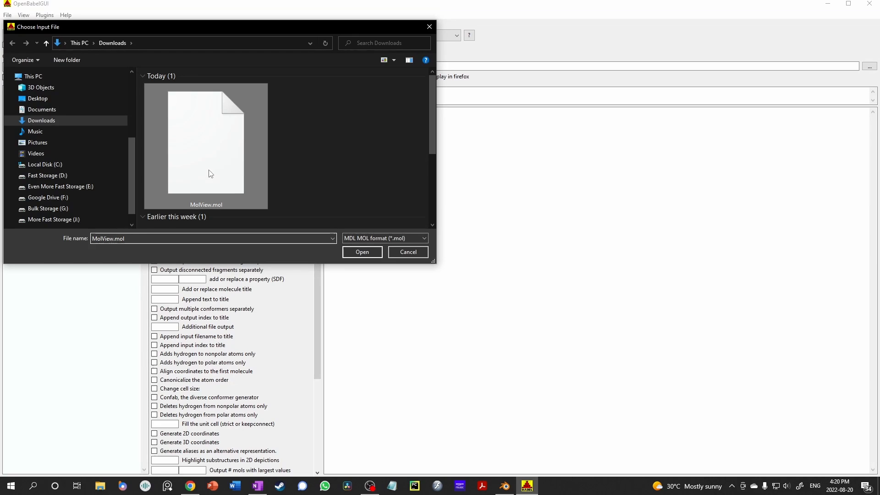
left_click(362, 251)
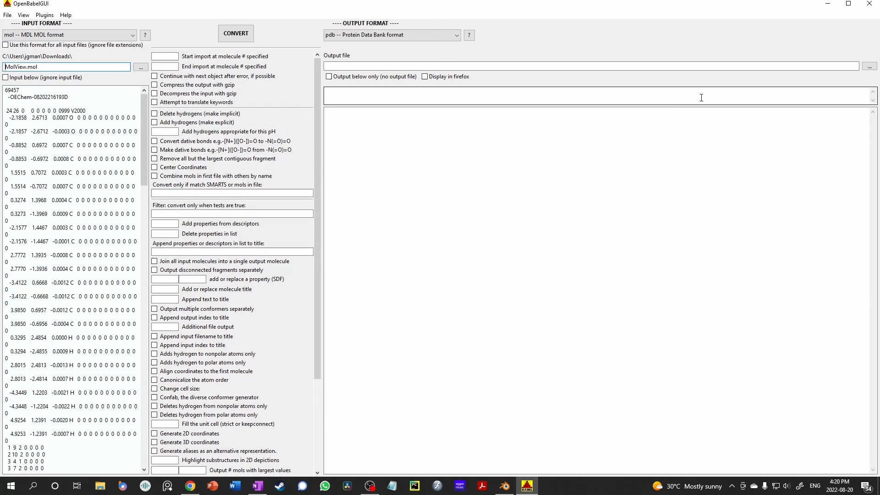
left_click(870, 66)
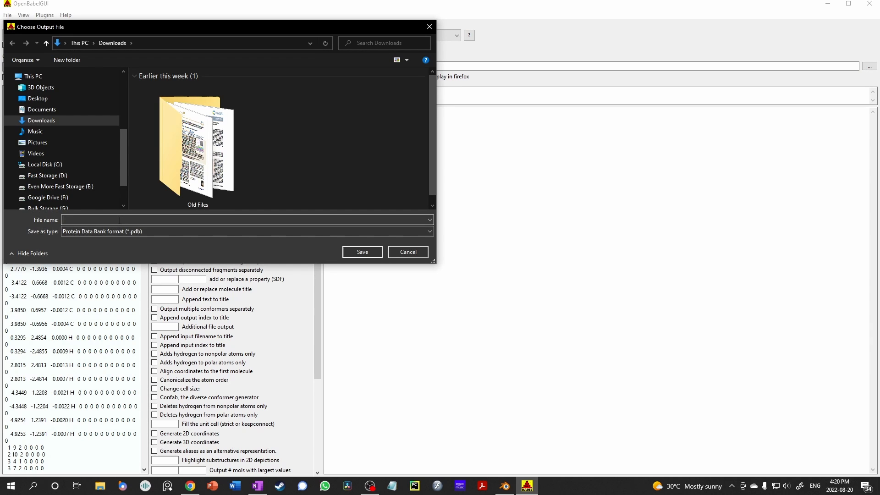
type("T")
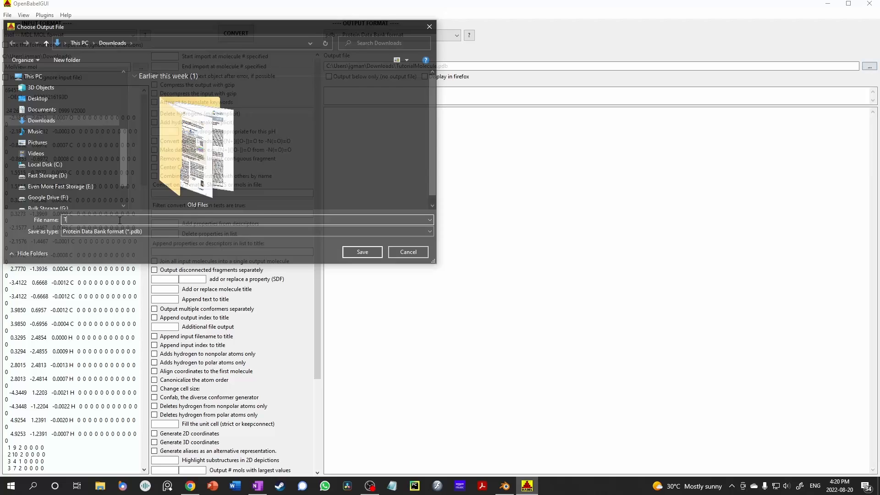
left_click(361, 252)
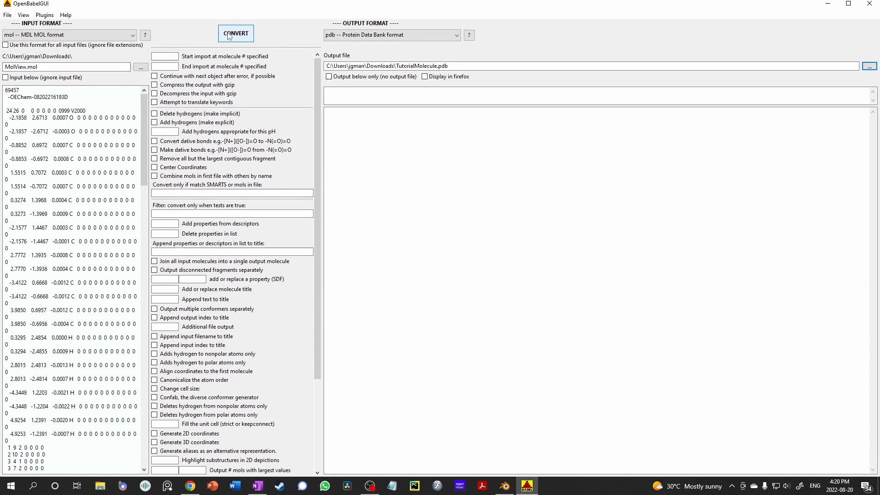
left_click(235, 33)
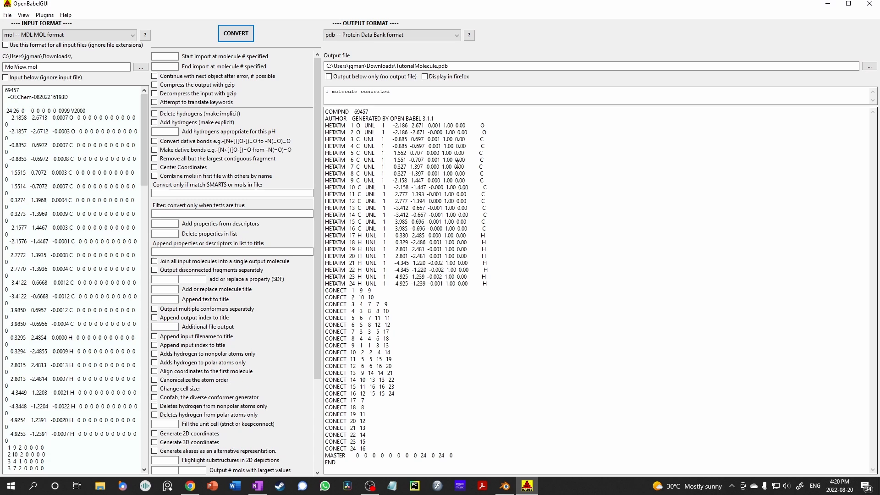
mouse_move(682, 137)
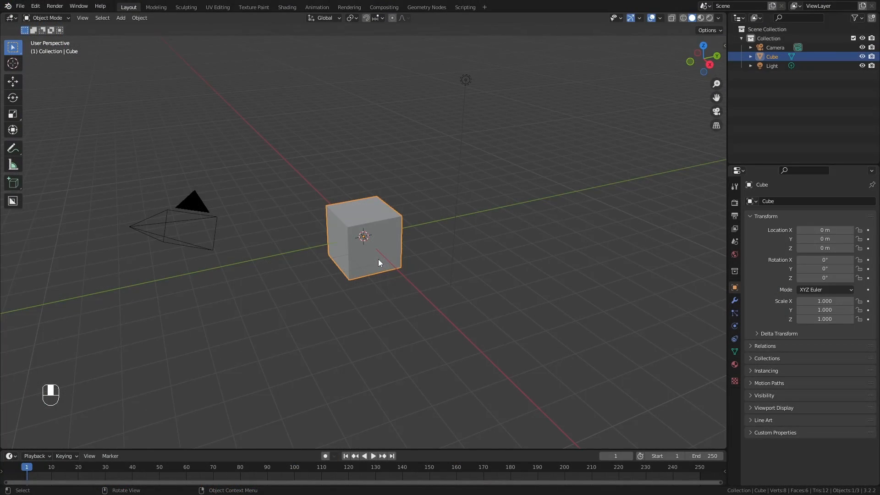
Delete the default cube and enable the Atomic Blender add-on in Preferences.
key("x")
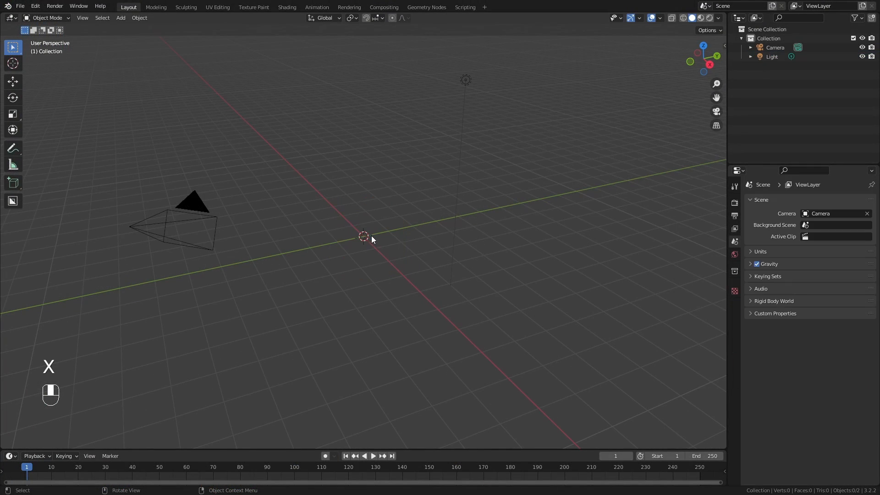
left_click(35, 6)
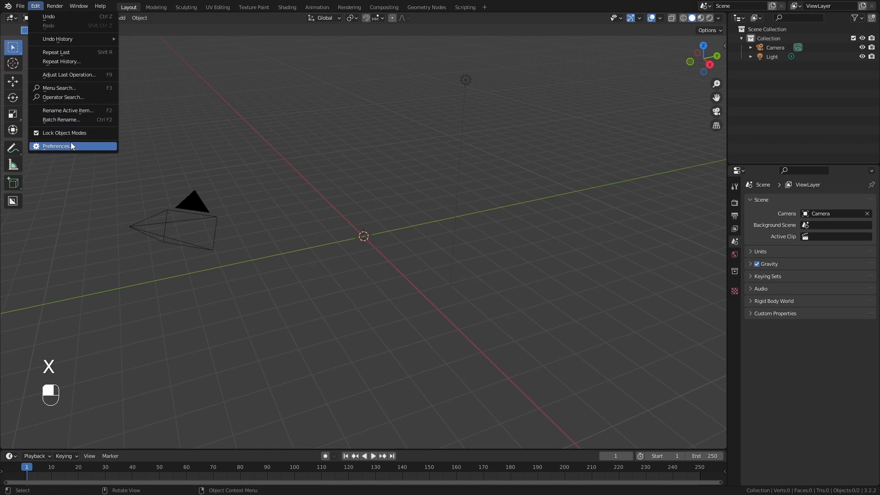
left_click(56, 145)
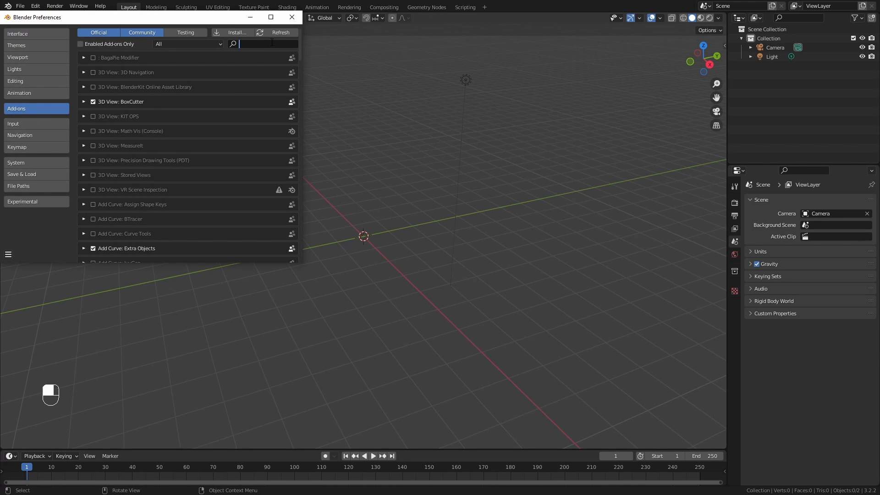
type("atomic")
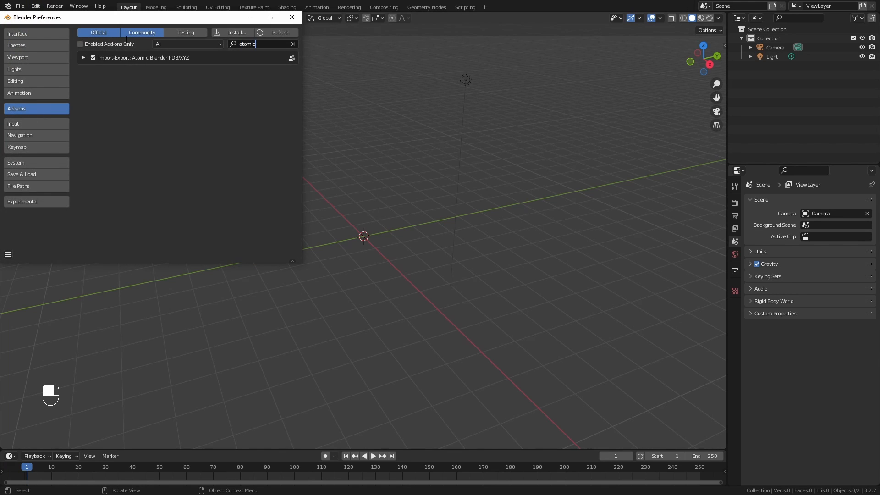
left_click(291, 16)
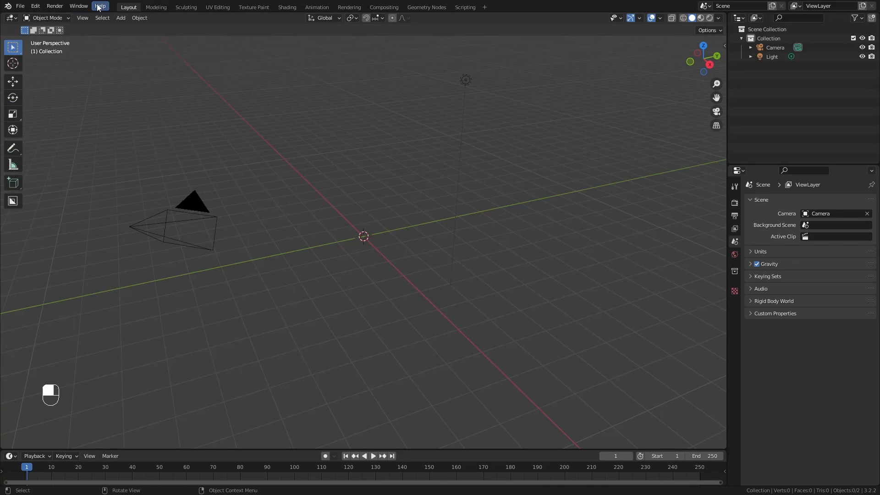
Import TutorialMolecule.pdb as a Protein Data Bank file with mesh atom balls at 0.5 size.
left_click(20, 6)
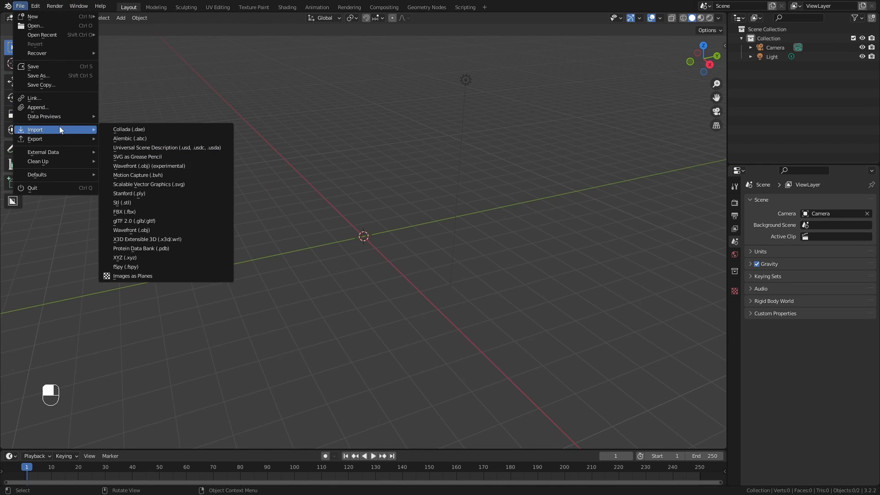
mouse_move(161, 247)
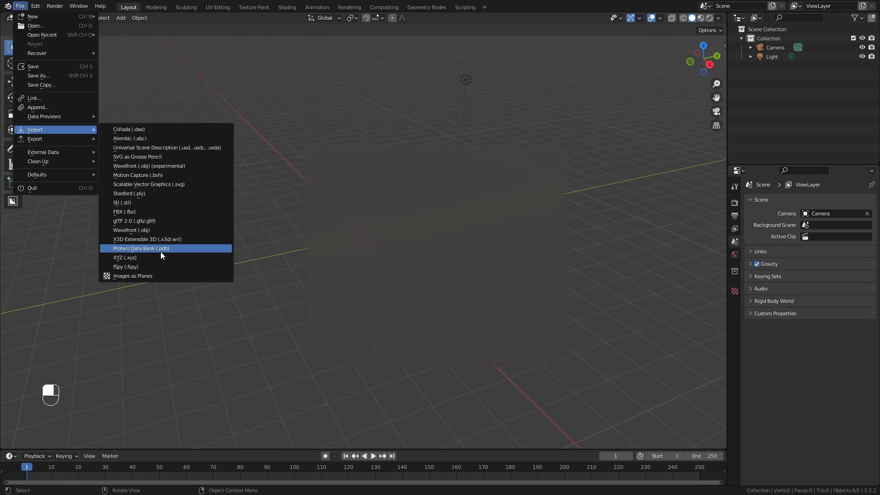
left_click(141, 248)
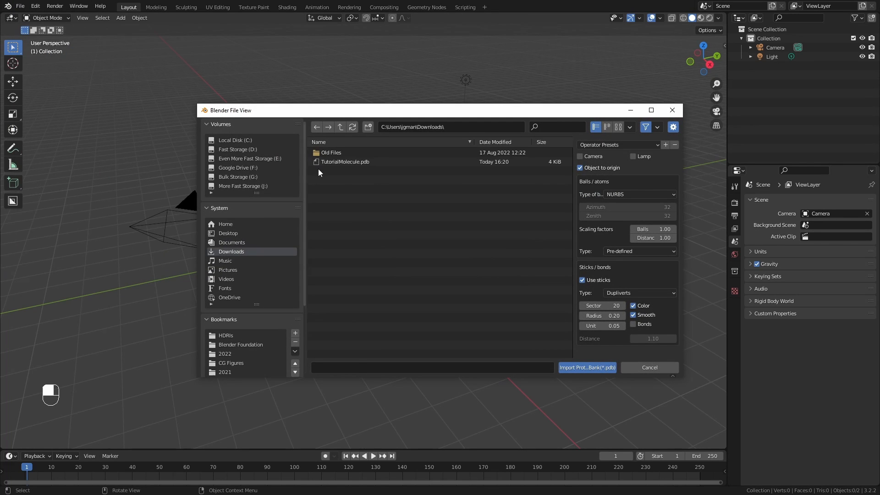
left_click(345, 162)
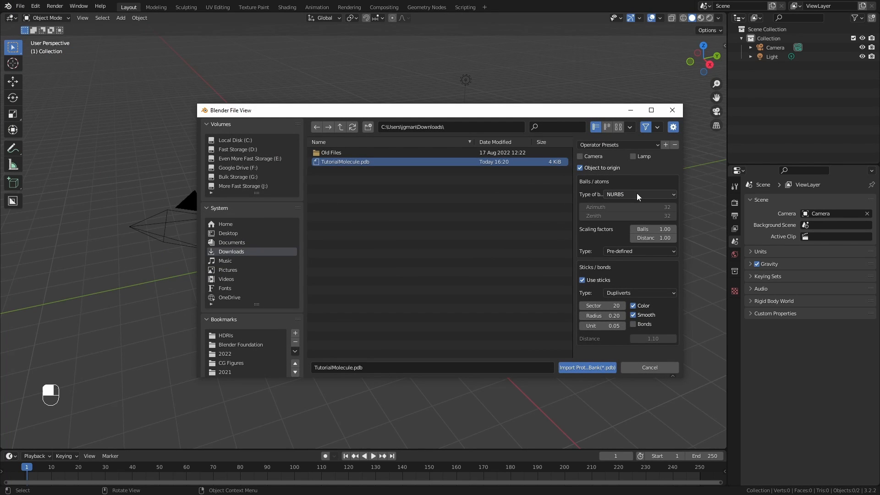
left_click(638, 194)
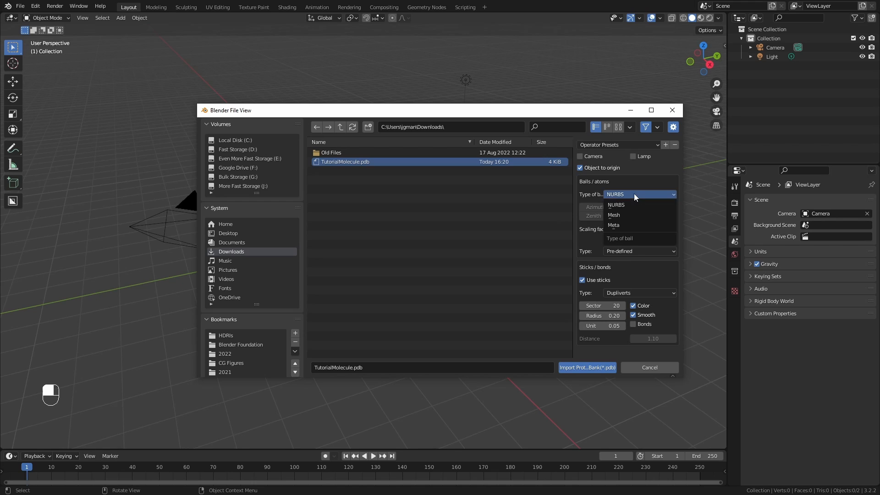
left_click(613, 215)
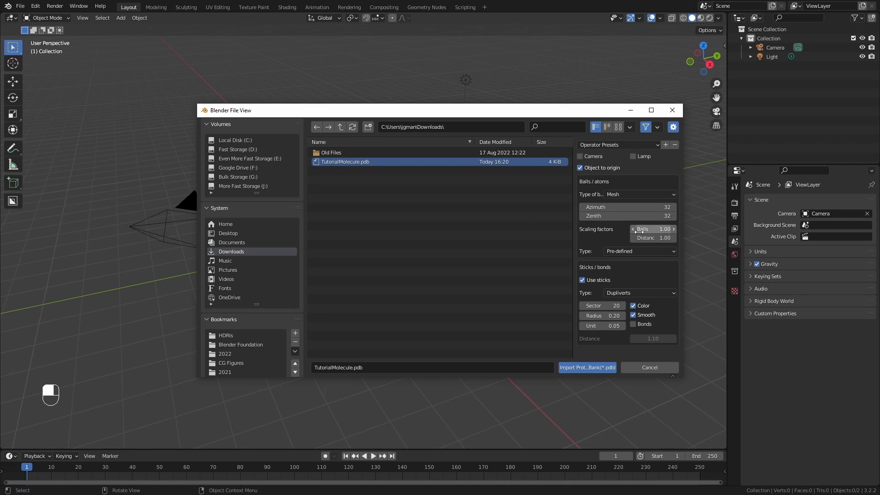
mouse_move(652, 229)
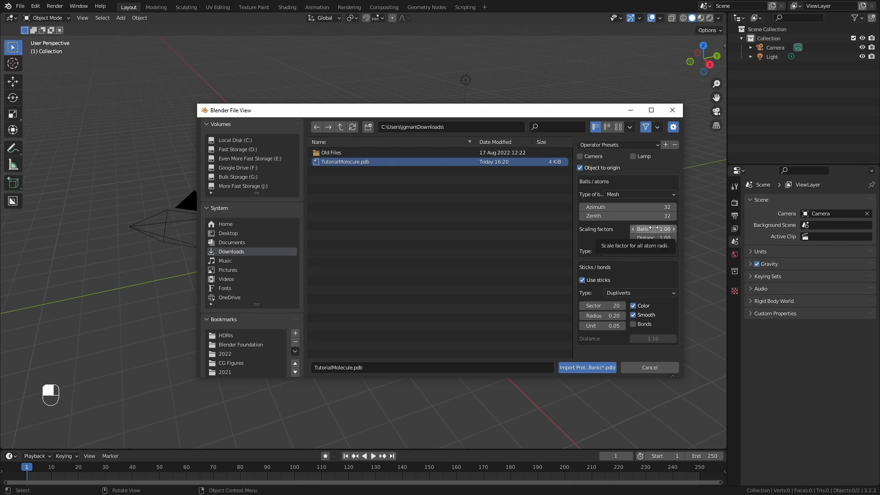
left_click(634, 229)
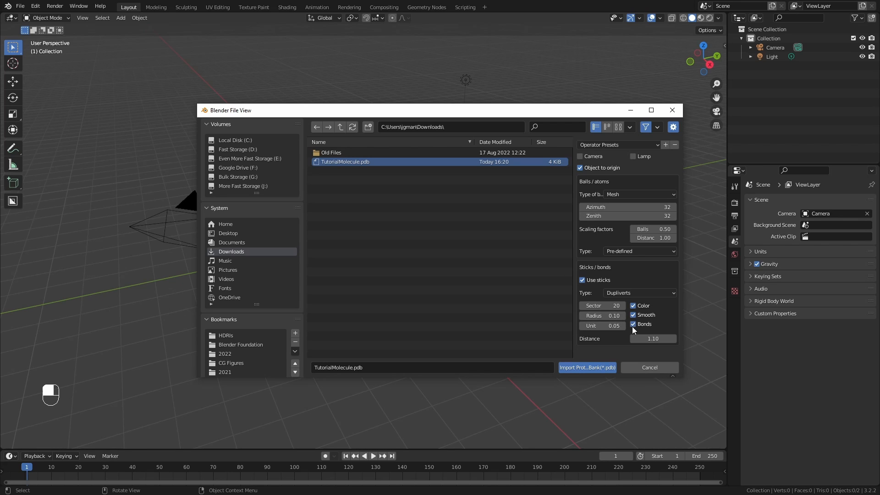
left_click(587, 368)
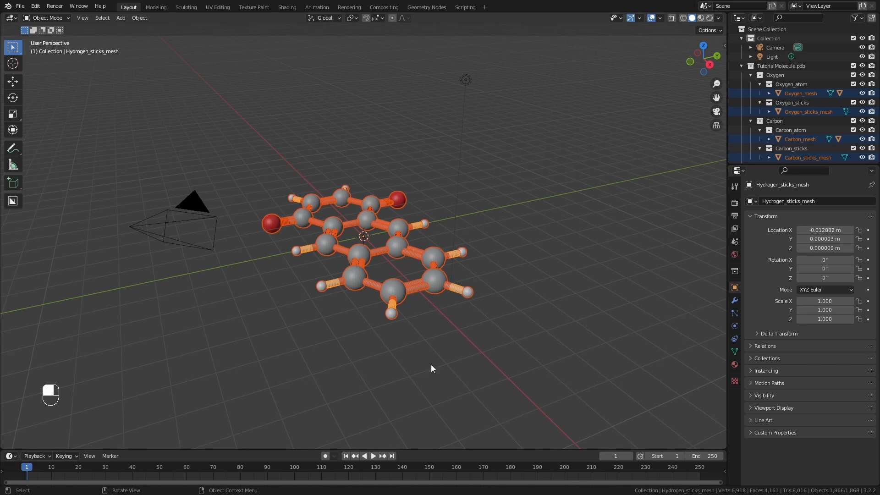
Switch to top view and filter the Outliner for '_cup' objects.
key("KP_7")
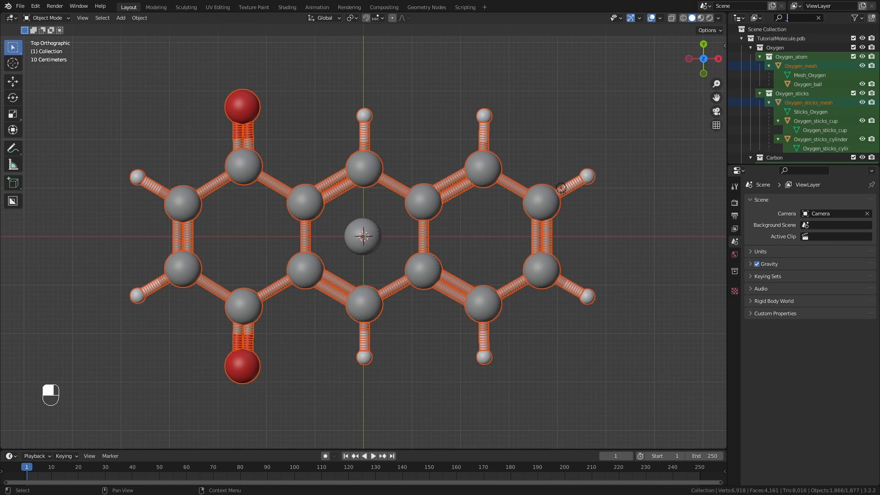
type("_cup")
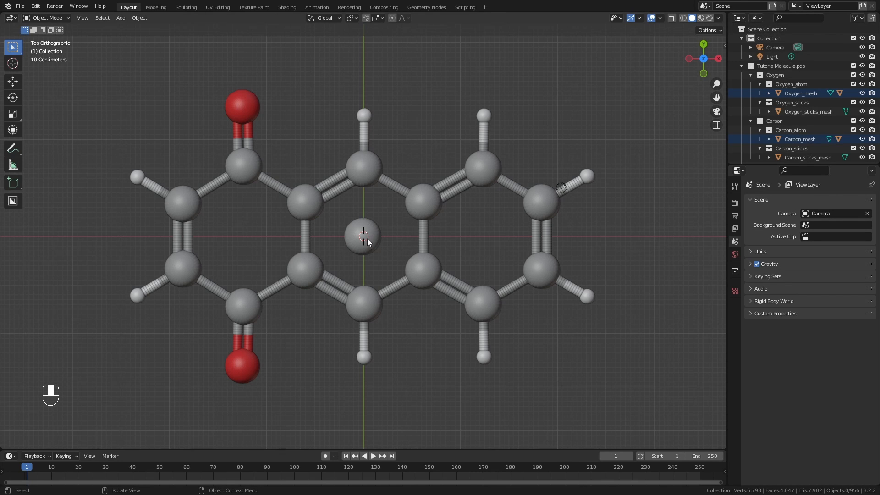
Hide the grey and red template balls and stick cylinders at the molecule's centre.
key("s")
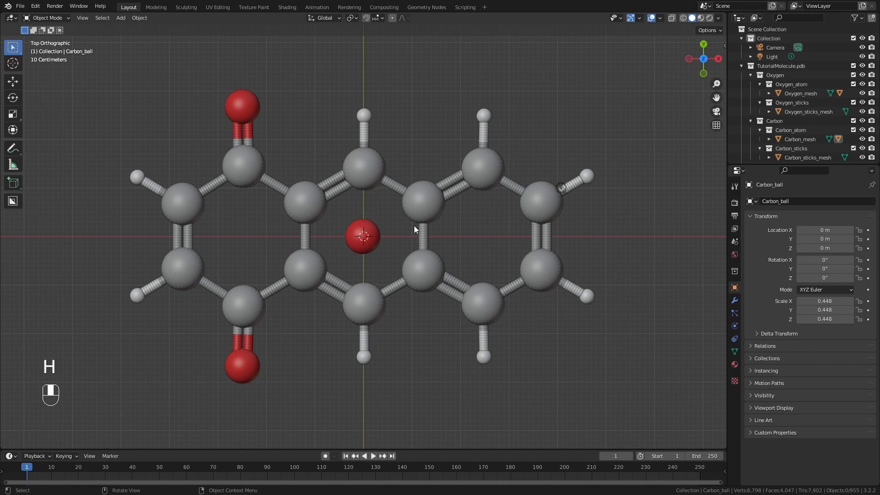
key("s")
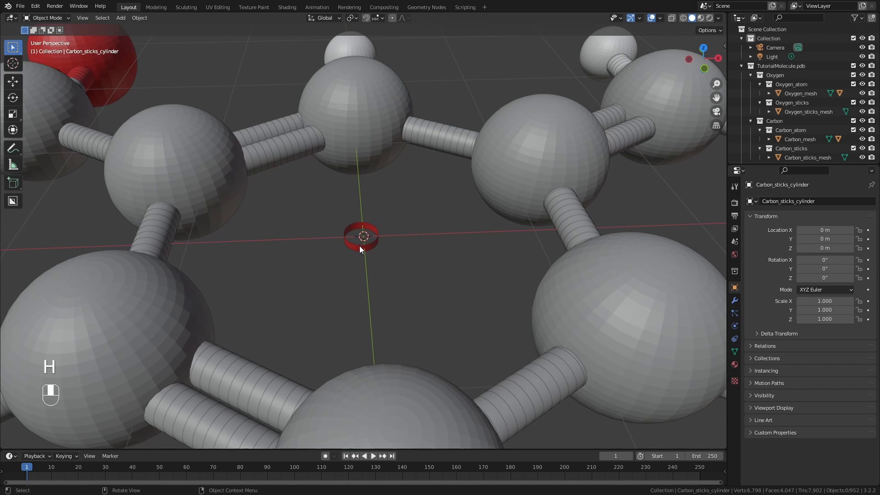
left_click(361, 235)
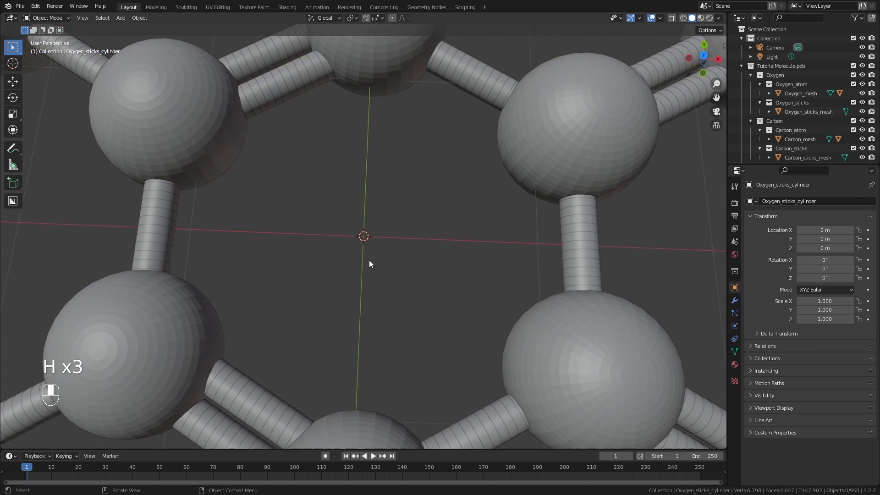
key("KP_7")
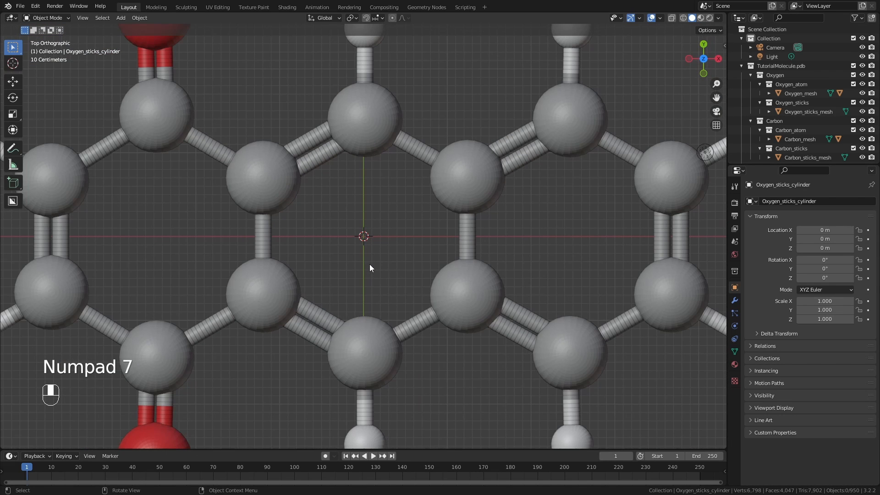
key("z")
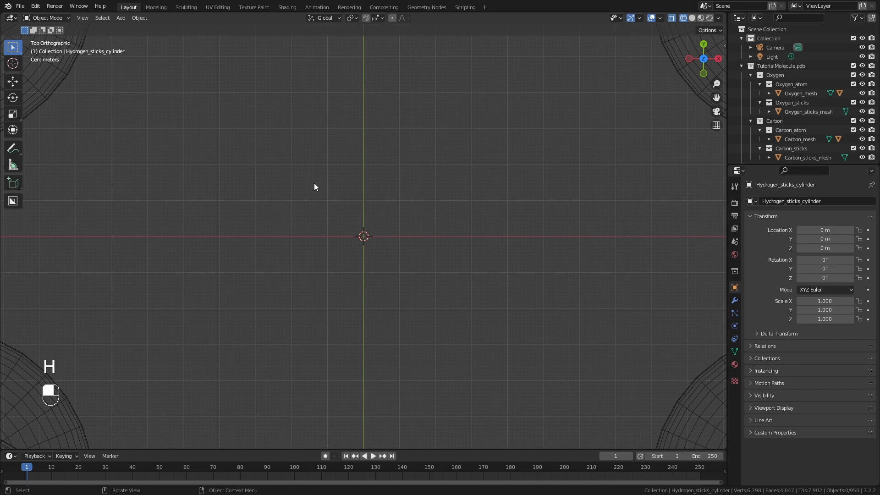
scroll("up", 3)
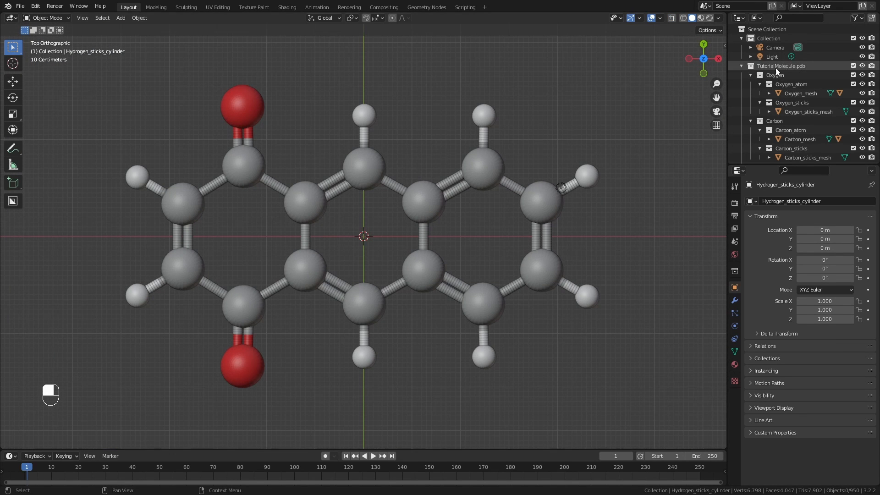
Make the molecule's instances real, join the pieces, and rename the object 'Molecule'.
right_click(780, 66)
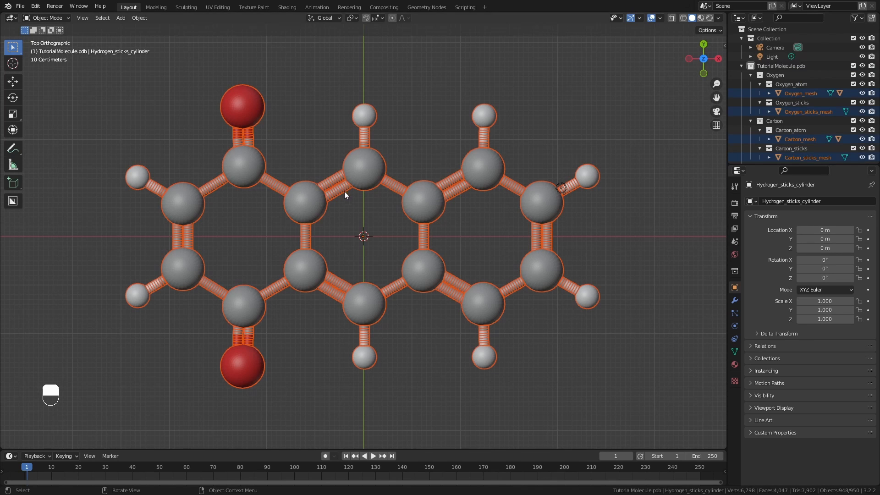
key("ctrl+a")
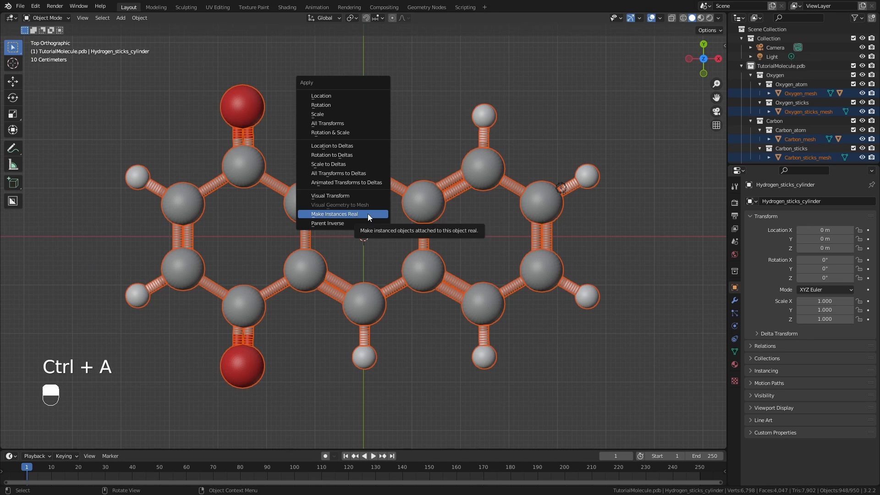
left_click(333, 213)
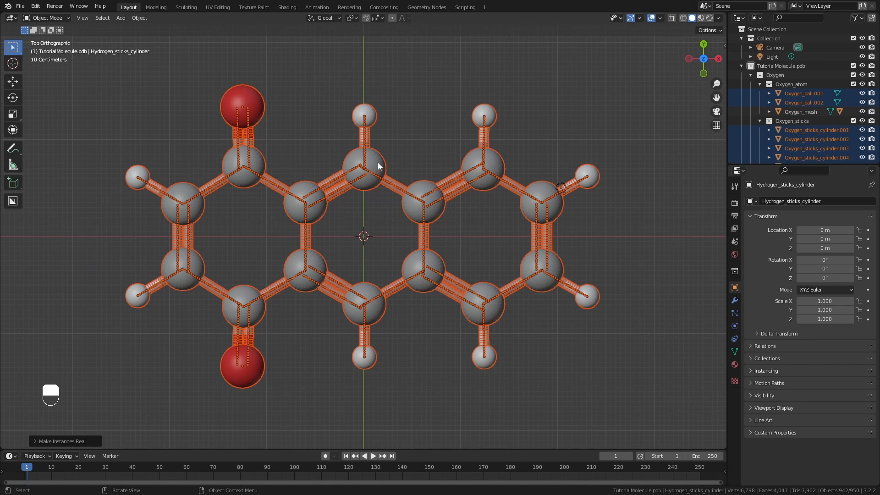
left_click(365, 167)
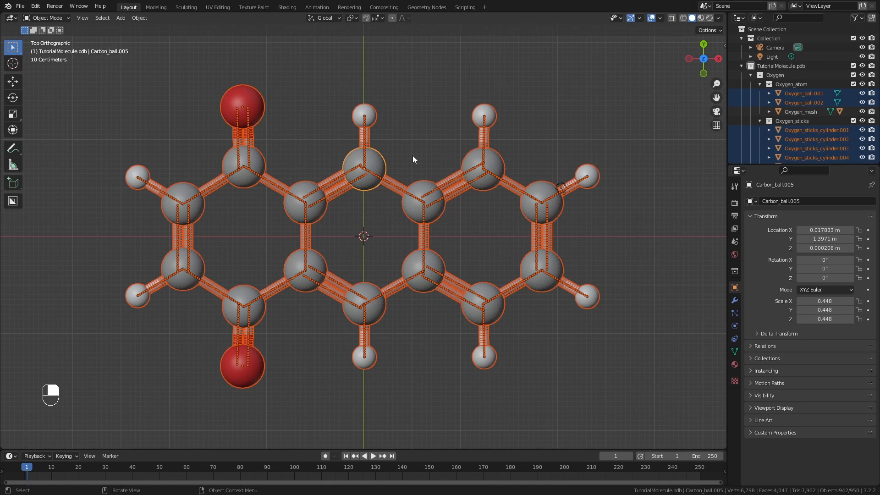
key("ctrl+j")
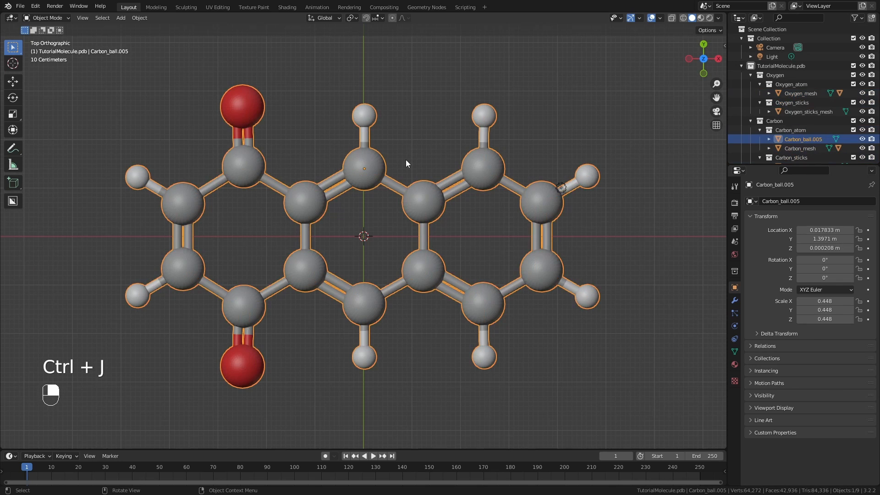
key("F2")
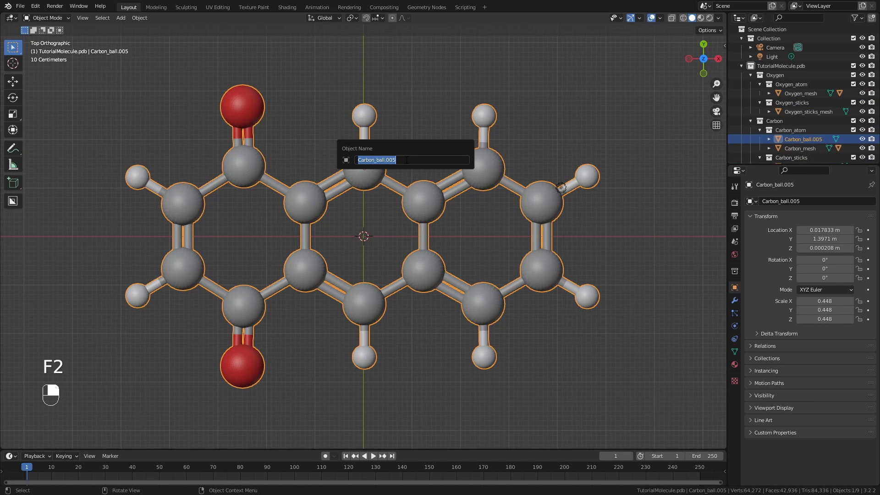
type("Molecule")
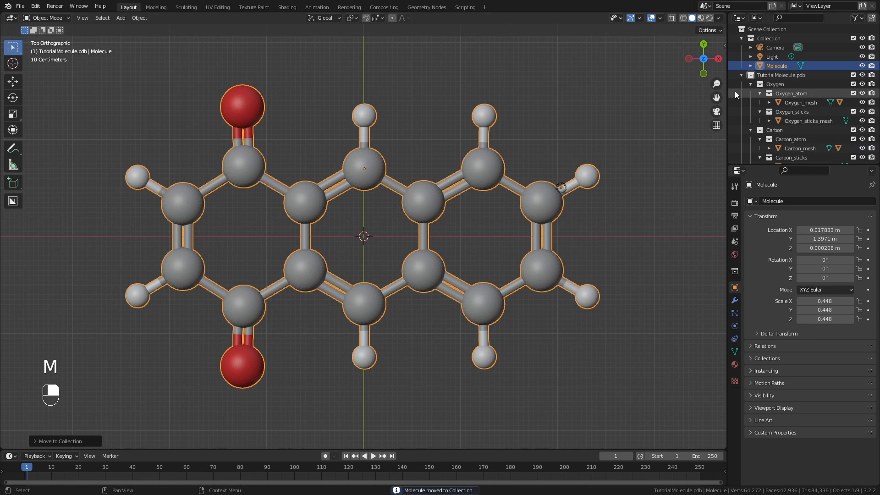
Remove the leftover imported collection and move Molecule's origin onto its geometry.
right_click(782, 74)
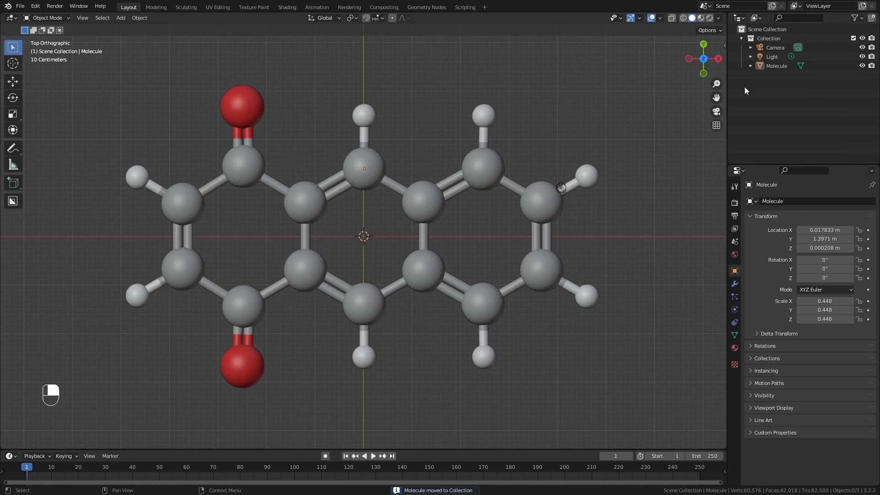
left_click(370, 172)
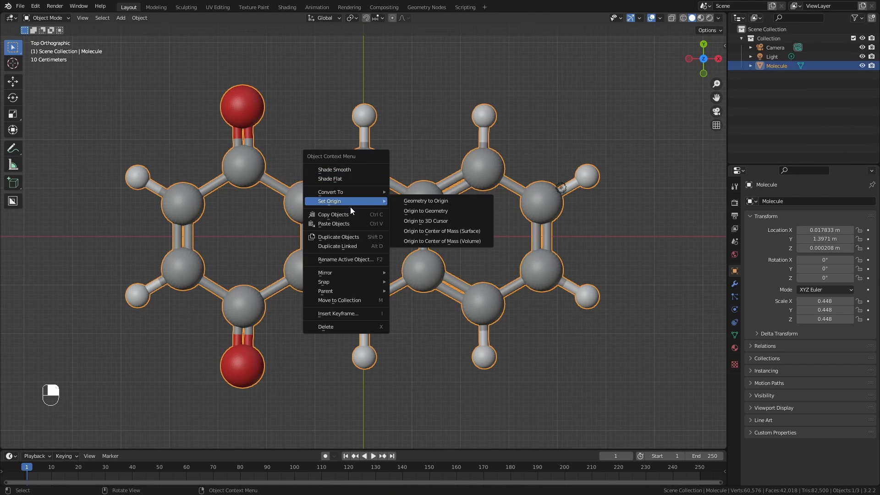
left_click(425, 220)
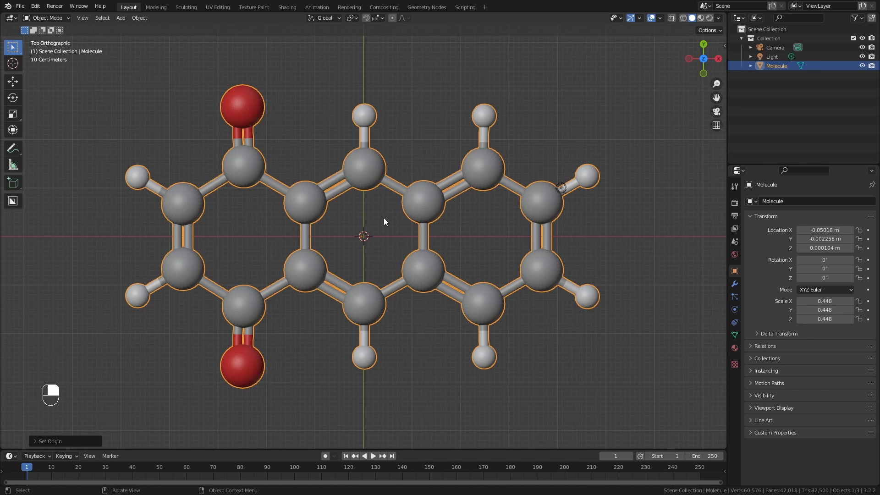
key("r")
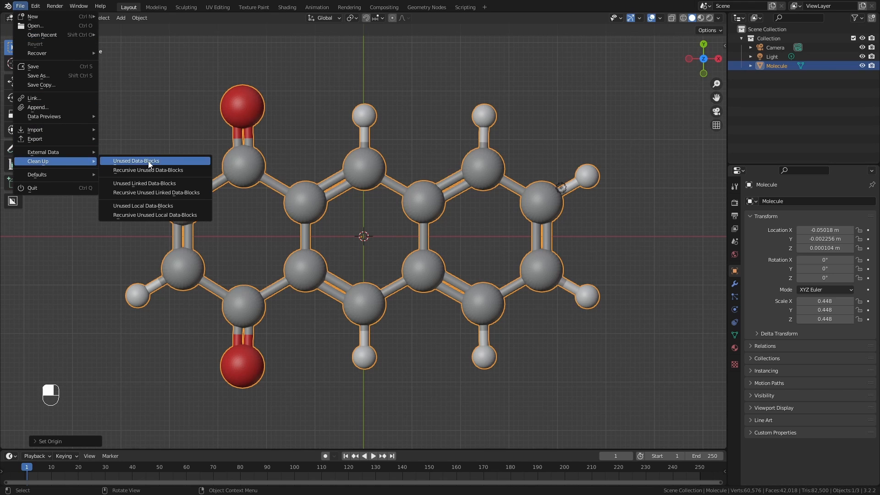
Purge the file's 19 unused data-blocks and enter Edit Mode on Molecule.
left_click(135, 160)
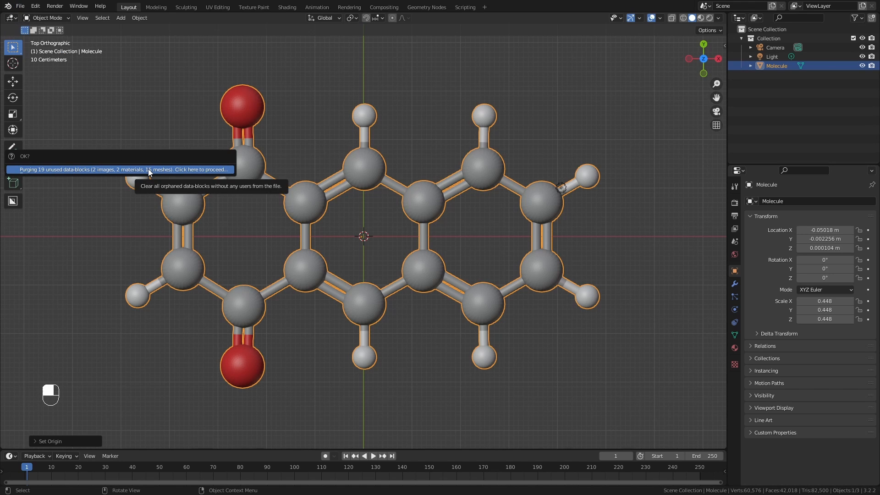
left_click(120, 169)
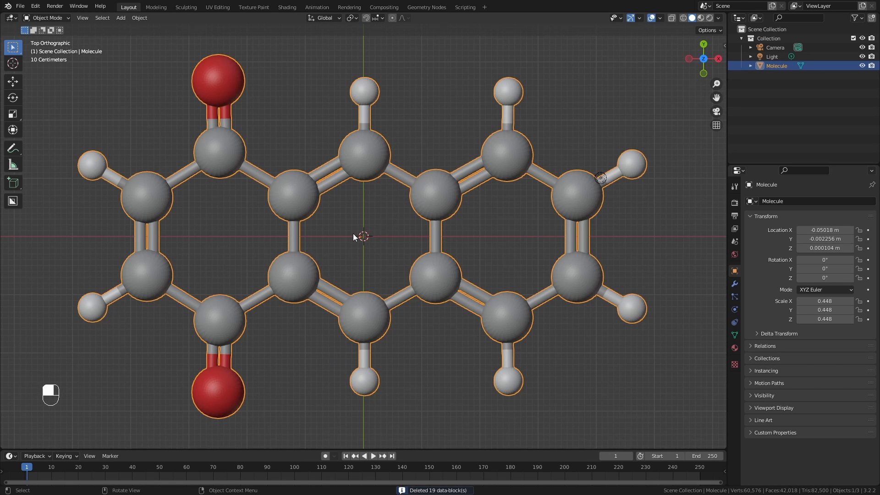
key("Tab")
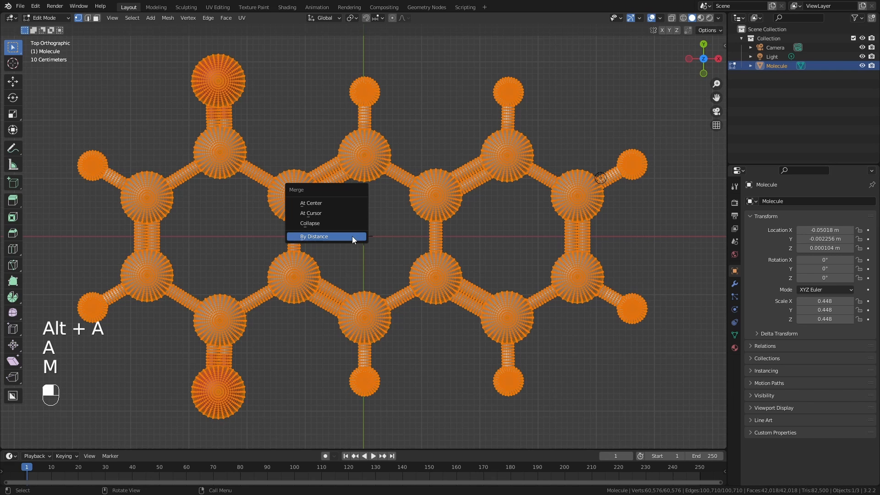
Merge vertices by distance at 0.001 m, removing about 17,684 duplicates.
left_click(315, 236)
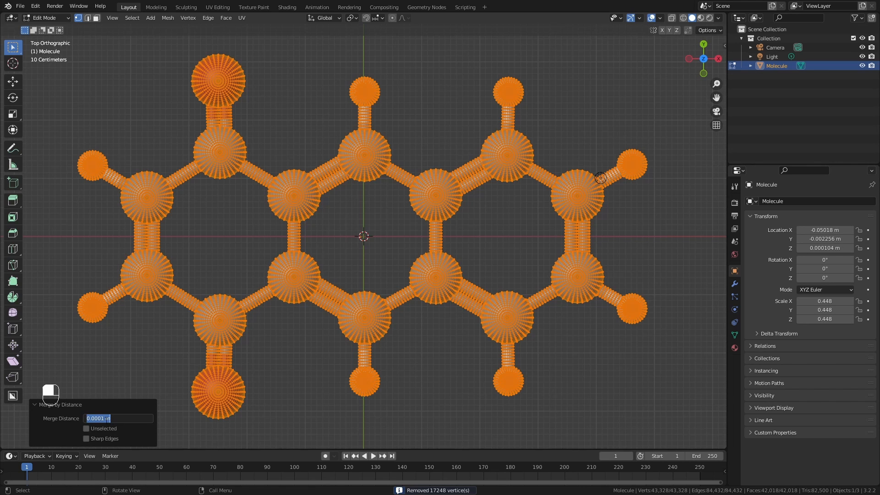
type("0.001")
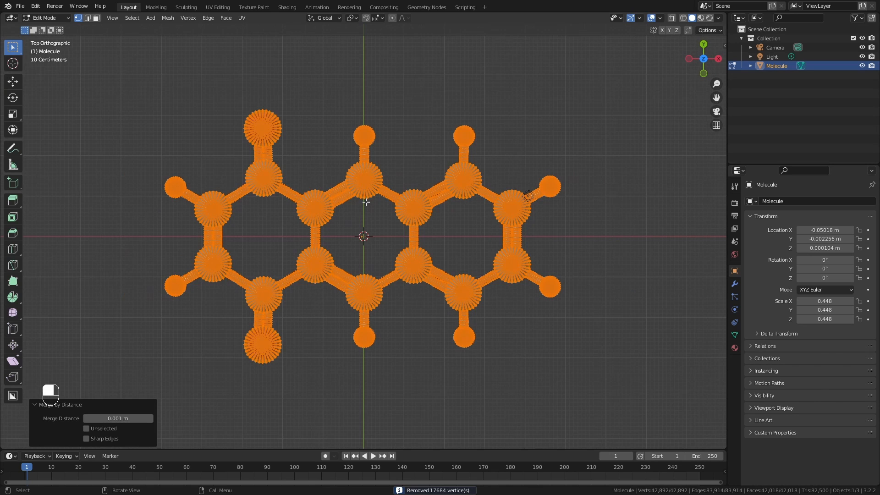
scroll("up", 3)
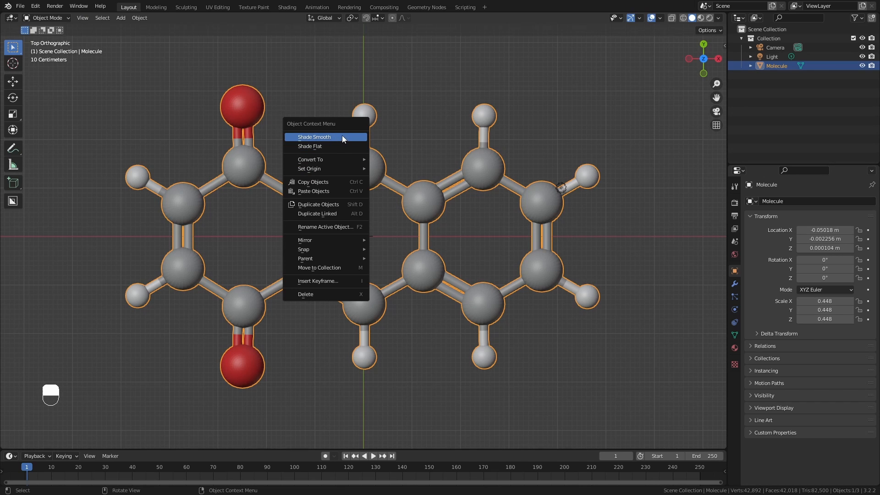
mouse_move(314, 137)
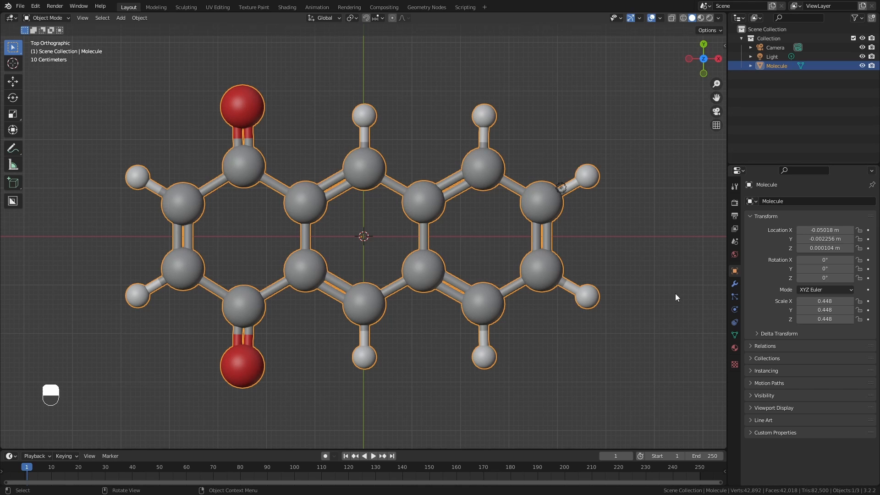
Enable Auto Smooth at 30° in the Molecule mesh's Normals settings.
left_click(735, 335)
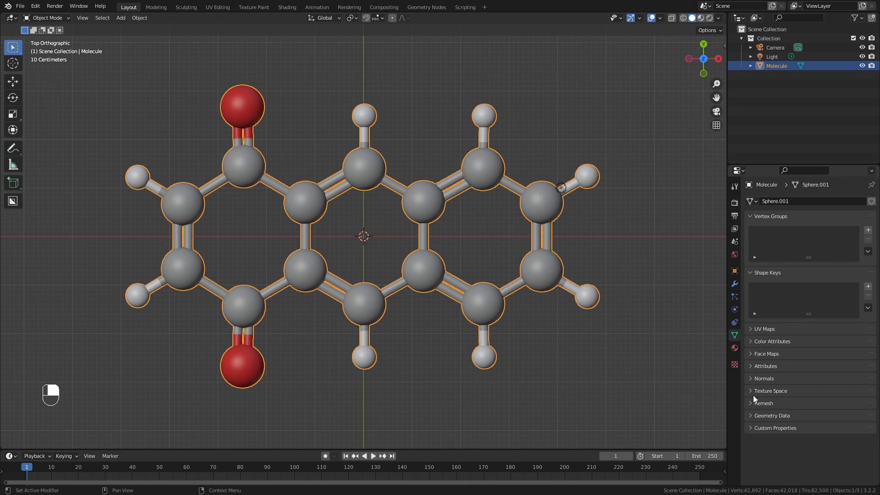
left_click(764, 378)
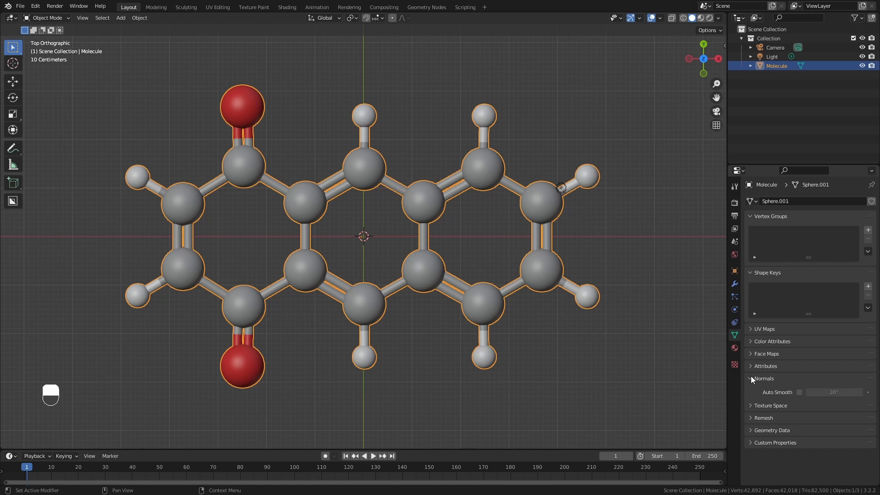
left_click(798, 392)
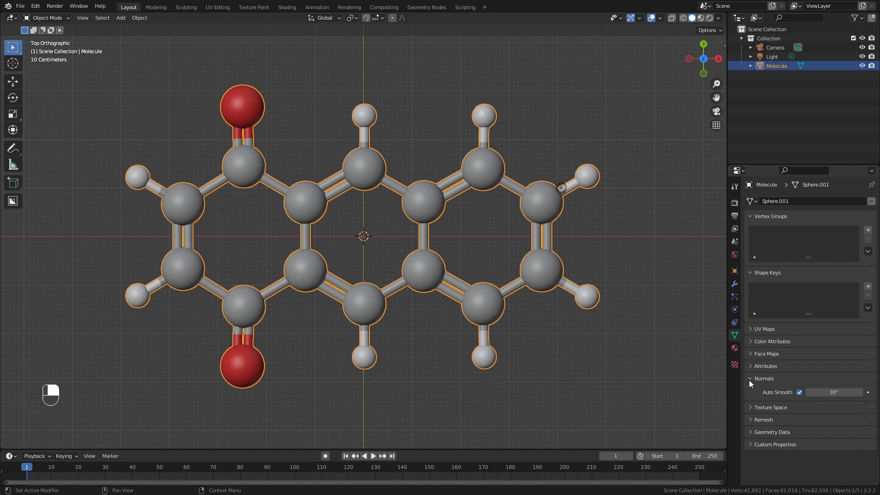
scroll("up", 3)
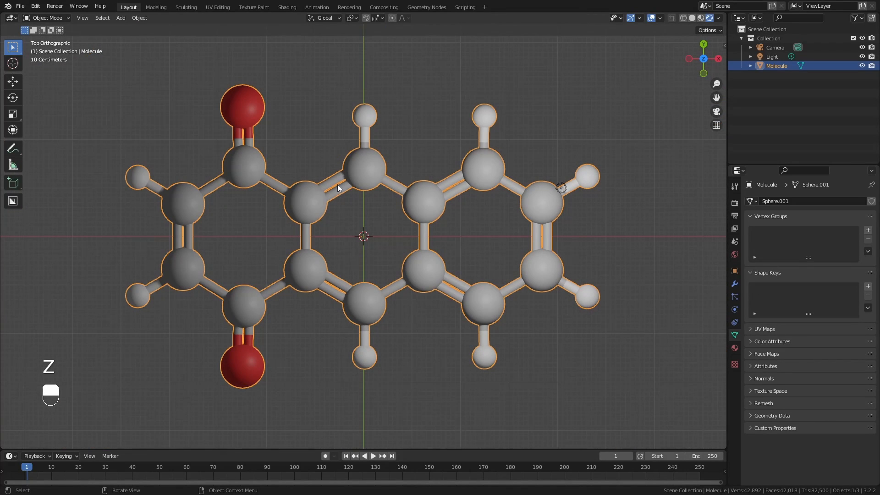
Preview materials, making Carbon near-black and Oxygen red with roughness 0.2.
left_click(734, 347)
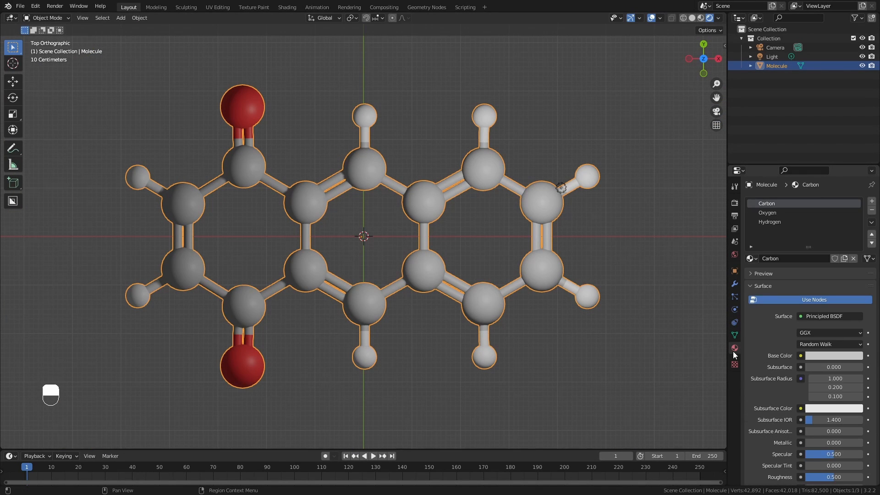
left_click(832, 355)
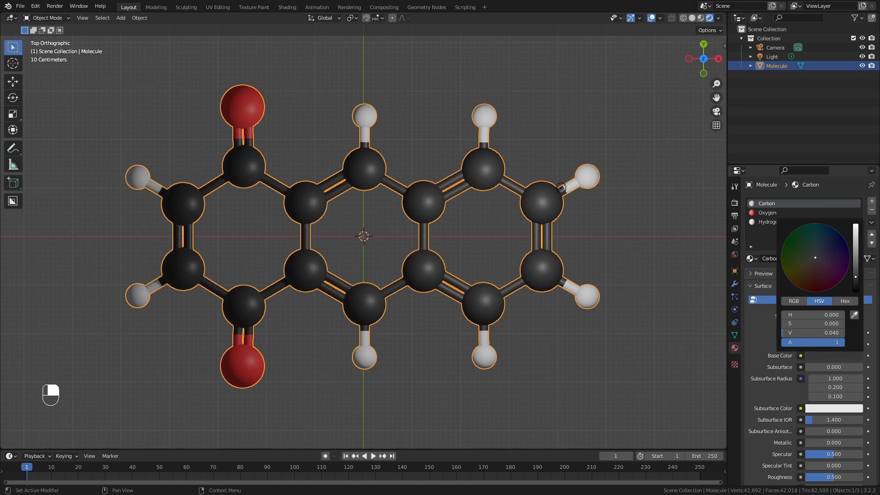
left_click(767, 212)
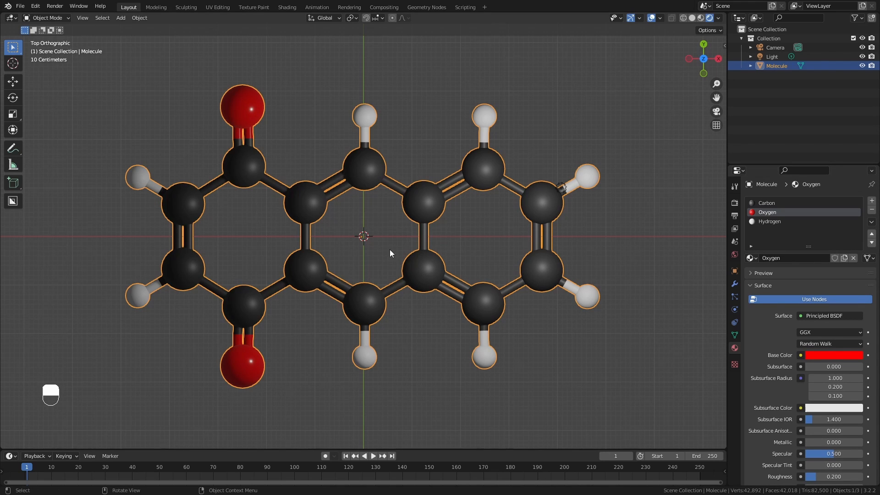
left_click(520, 109)
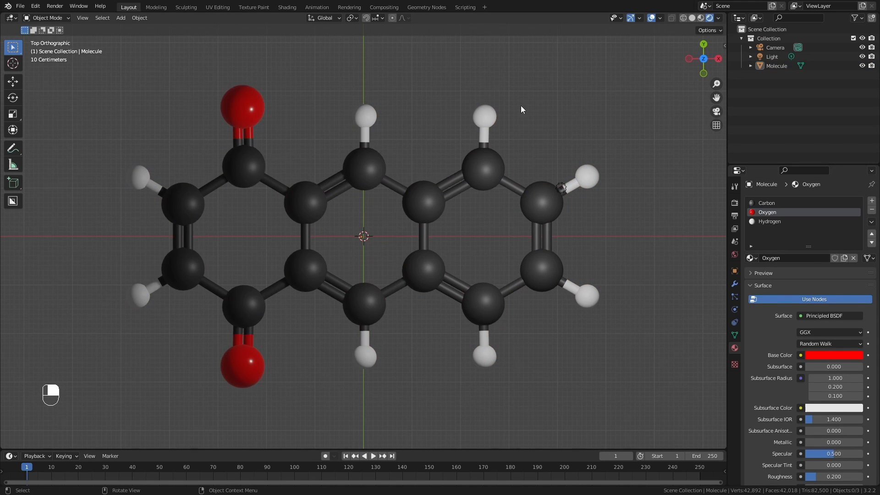
left_click(659, 18)
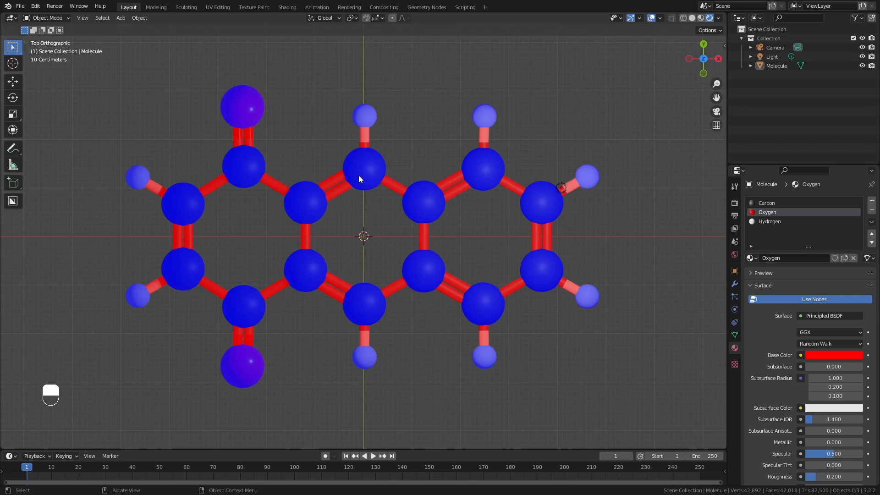
mouse_move(328, 185)
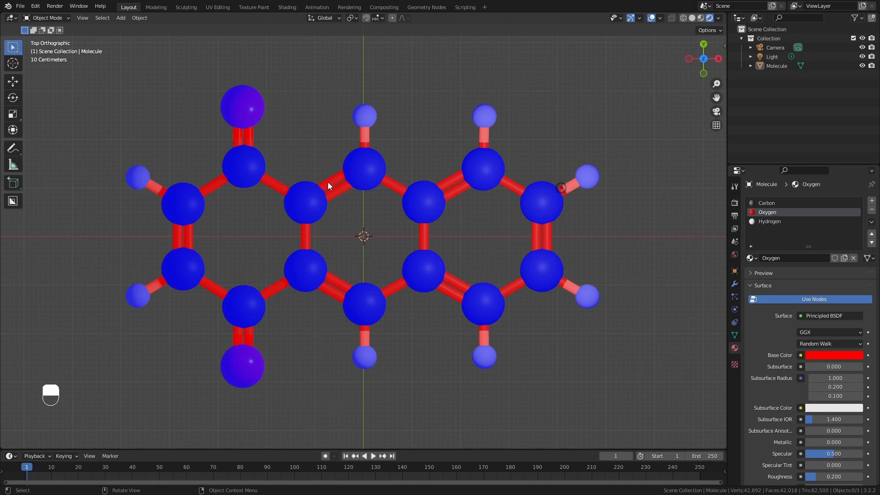
mouse_move(334, 229)
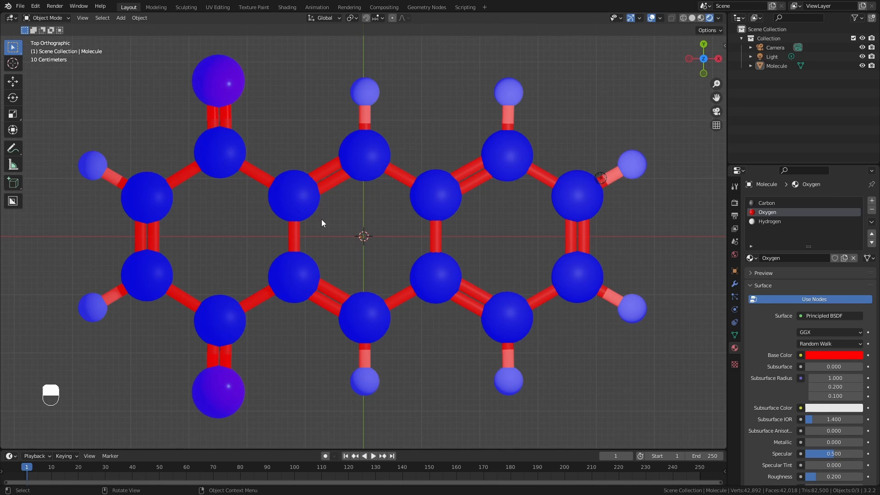
Recalculate all Molecule normals to face outside, then hide the face orientation overlay.
key("Tab")
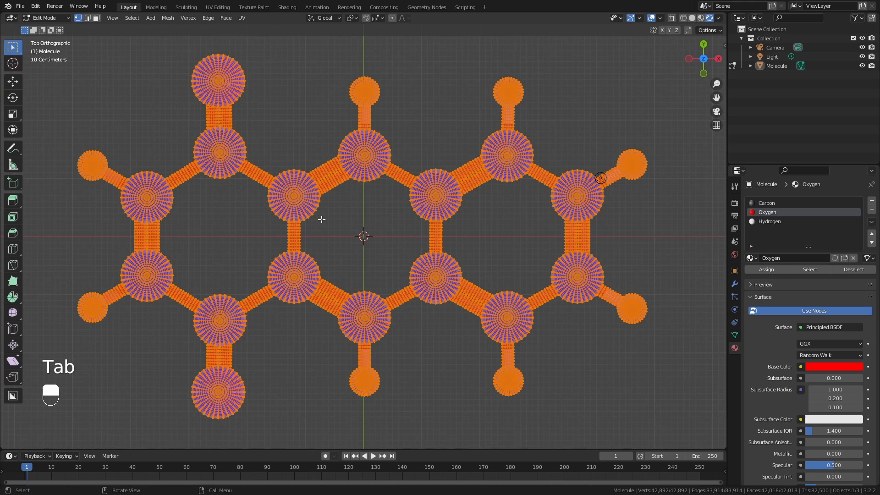
key("shift+ctrl+n")
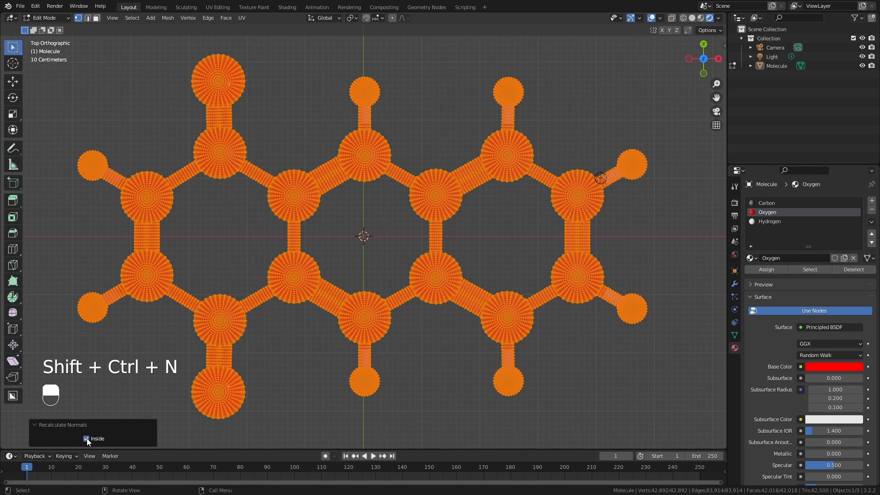
key("Tab")
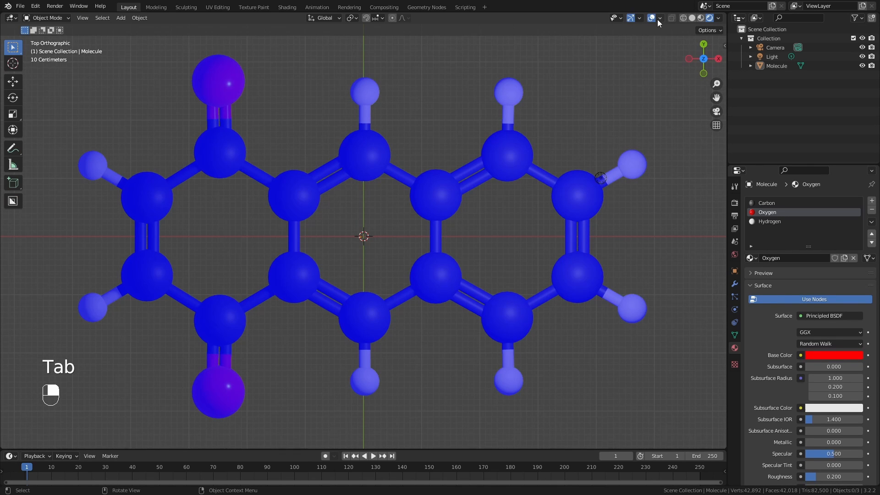
left_click(660, 18)
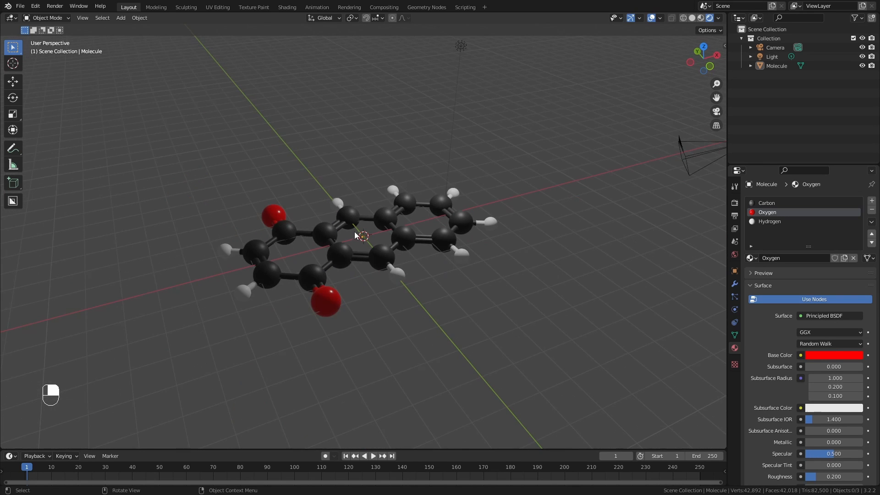
left_click_drag(359, 235, 351, 258)
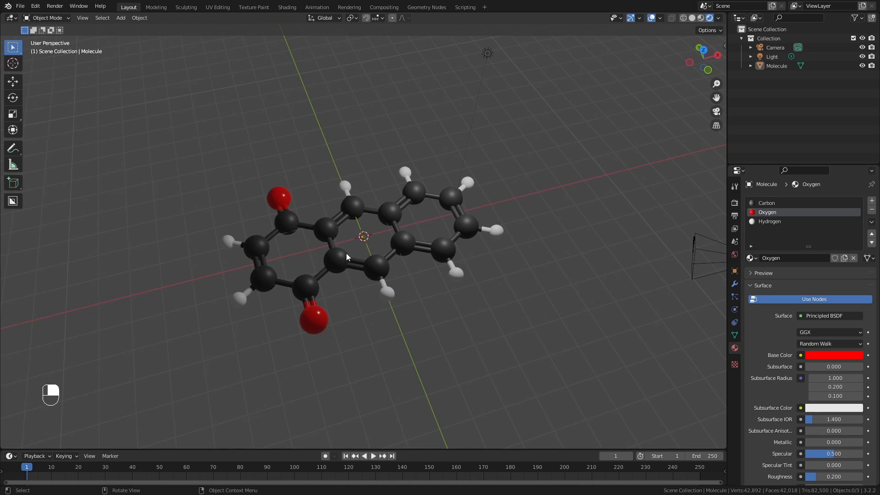